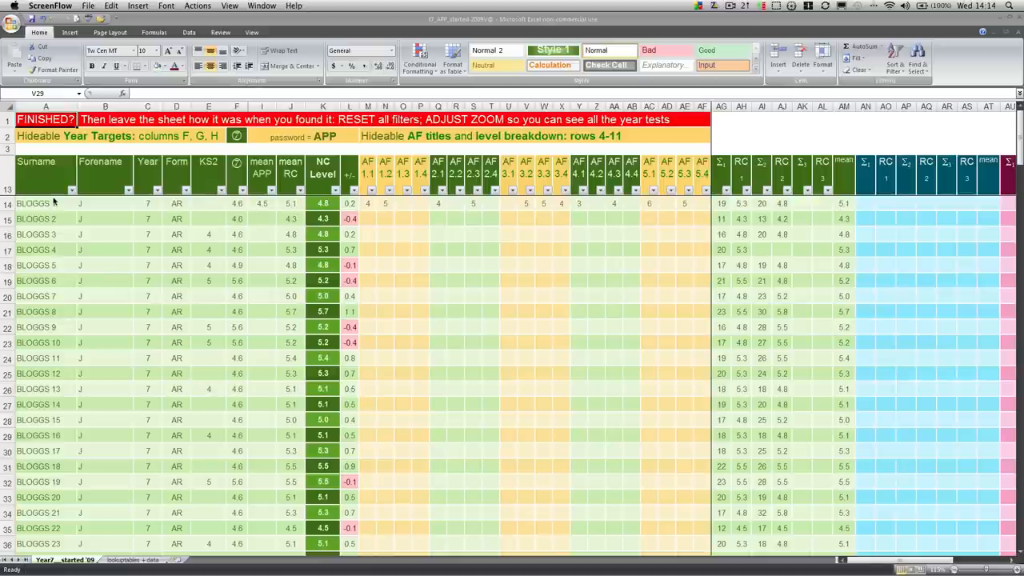
# Review the first pupil's surname and year (entering 9), then the KS2, symbol and mean APP headings.
pyautogui.click(45, 203)
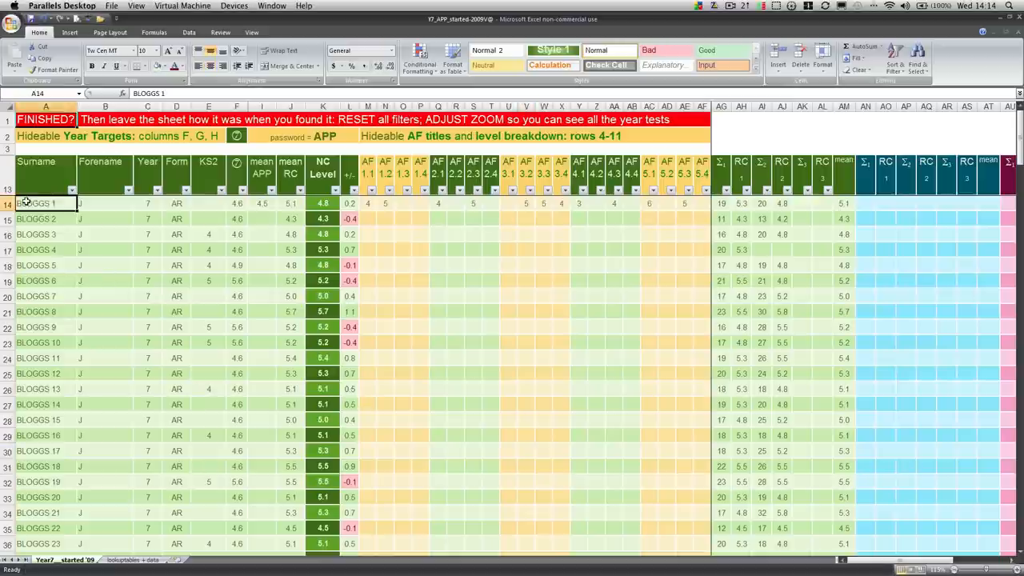
pyautogui.moveTo(102, 253)
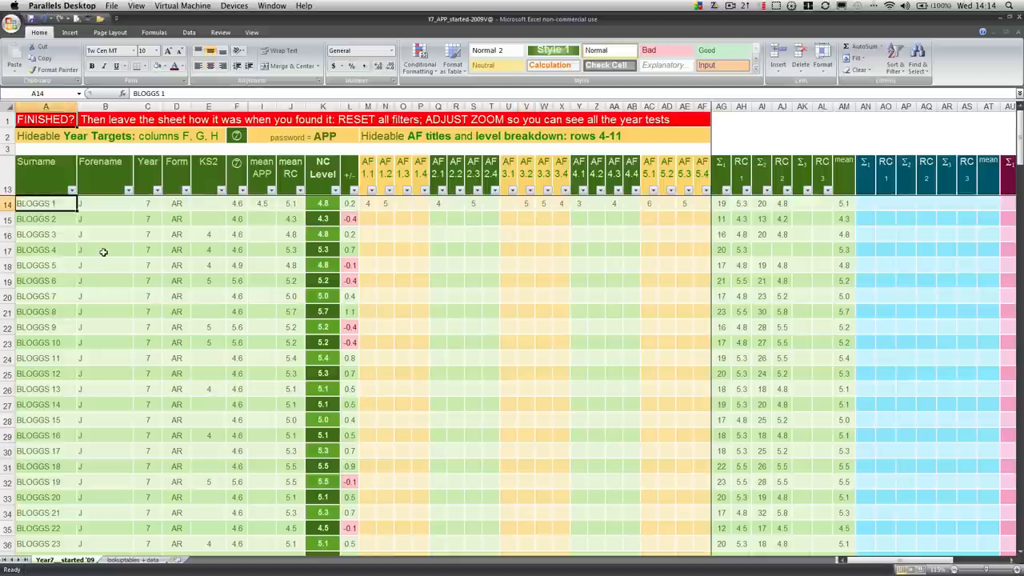
pyautogui.scroll(-3)
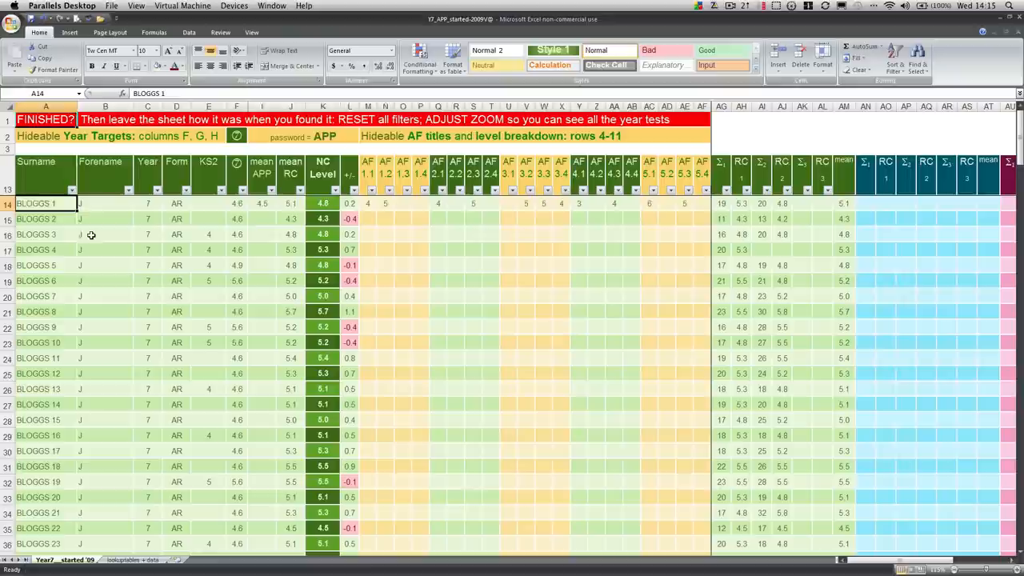
pyautogui.moveTo(135, 218)
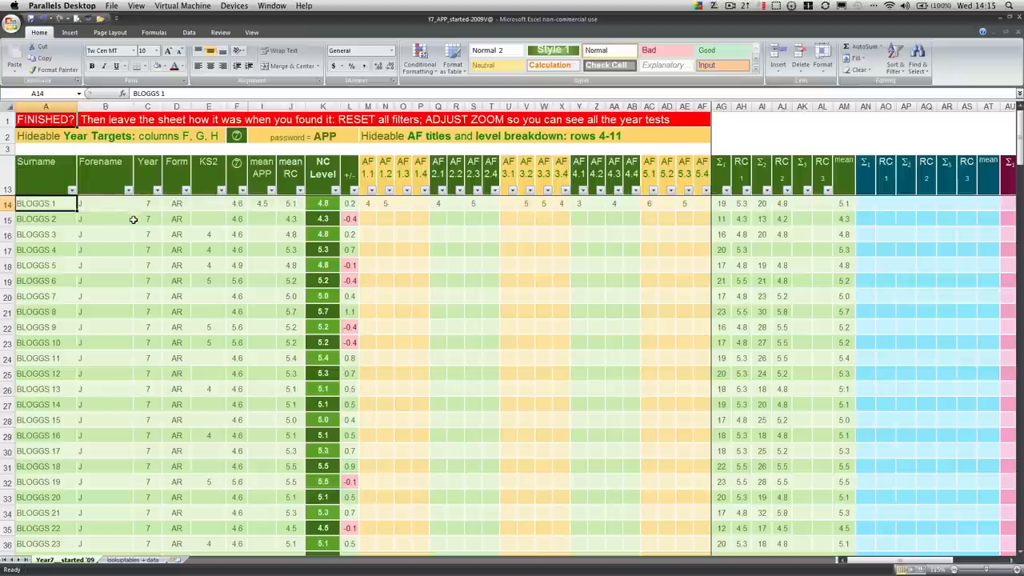
pyautogui.click(45, 173)
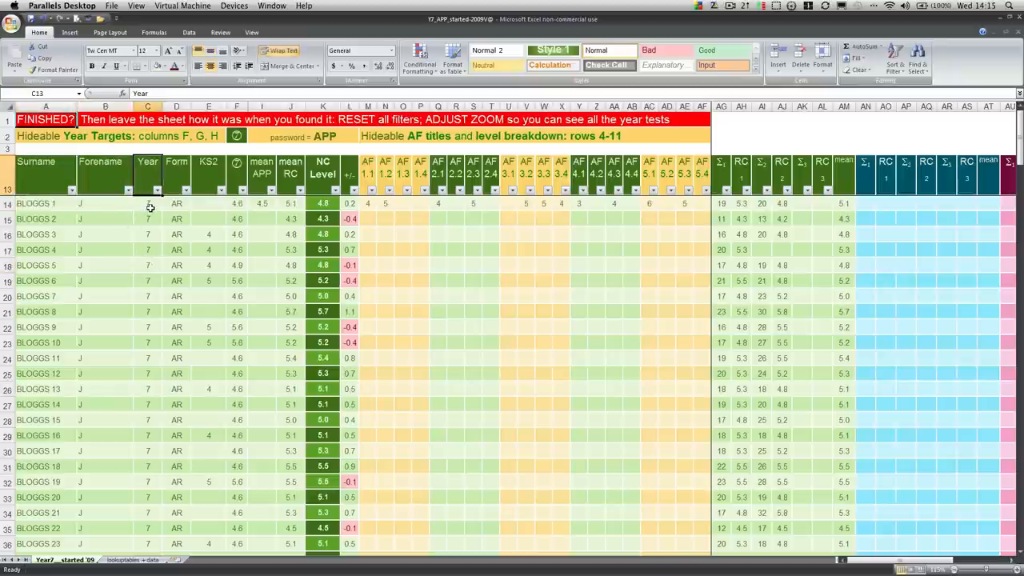
pyautogui.click(147, 203)
pyautogui.write('8')
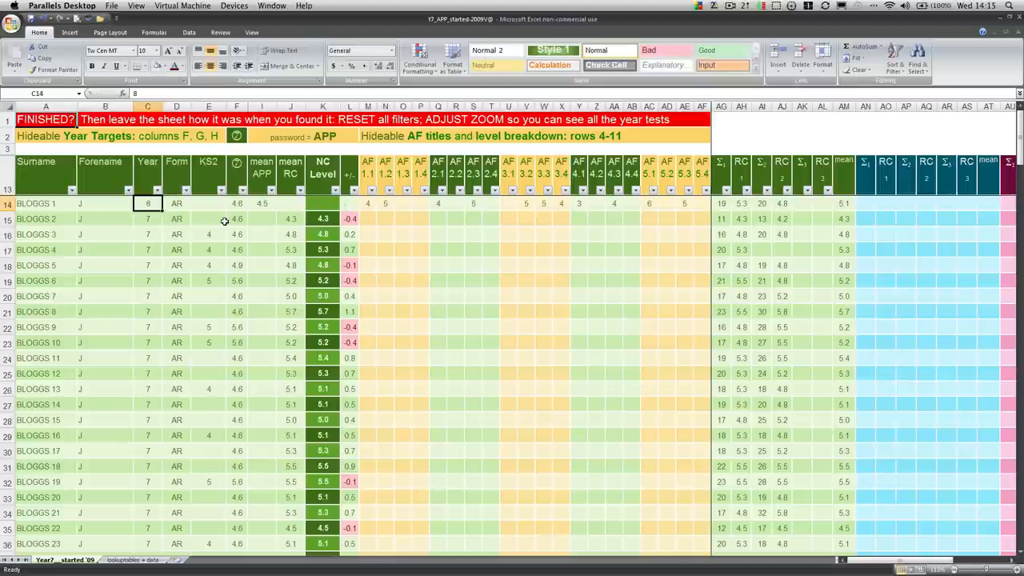
pyautogui.write('9')
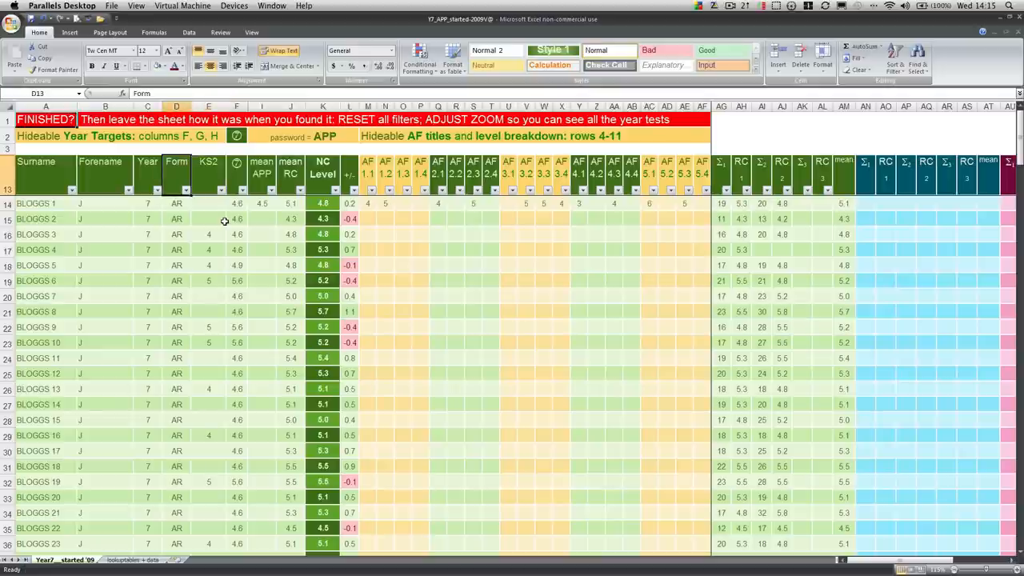
pyautogui.click(208, 161)
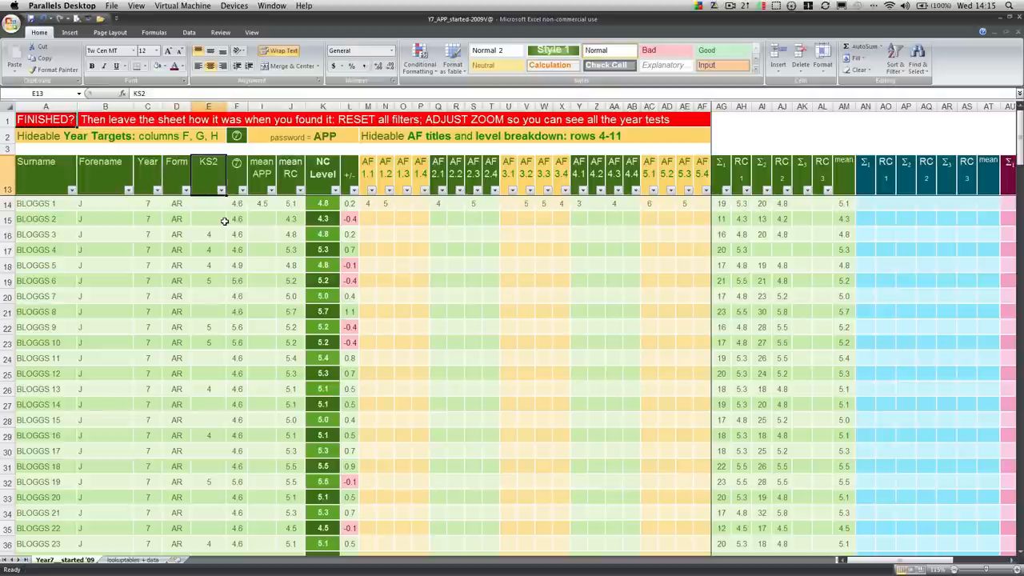
pyautogui.click(237, 173)
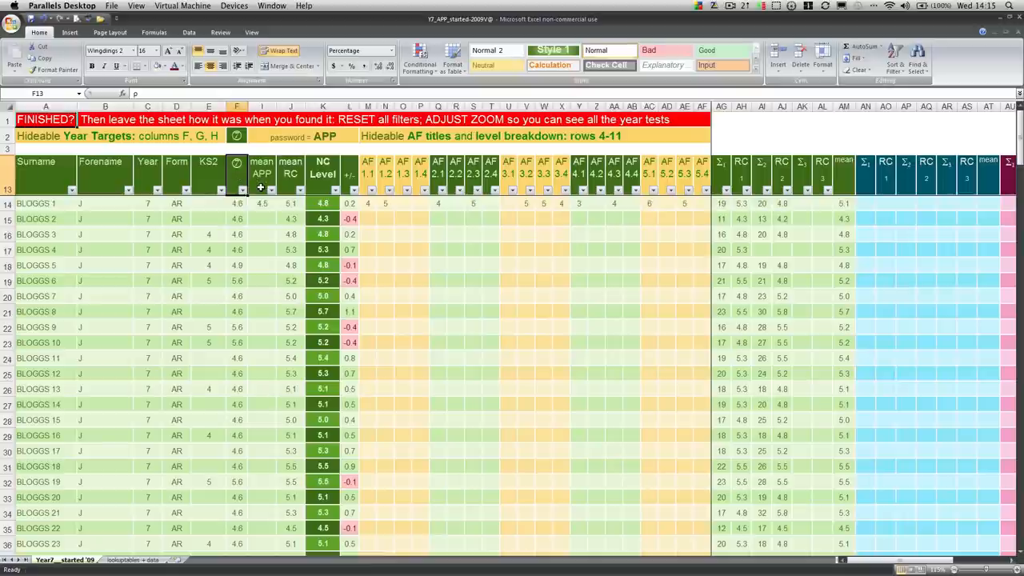
pyautogui.moveTo(368, 171)
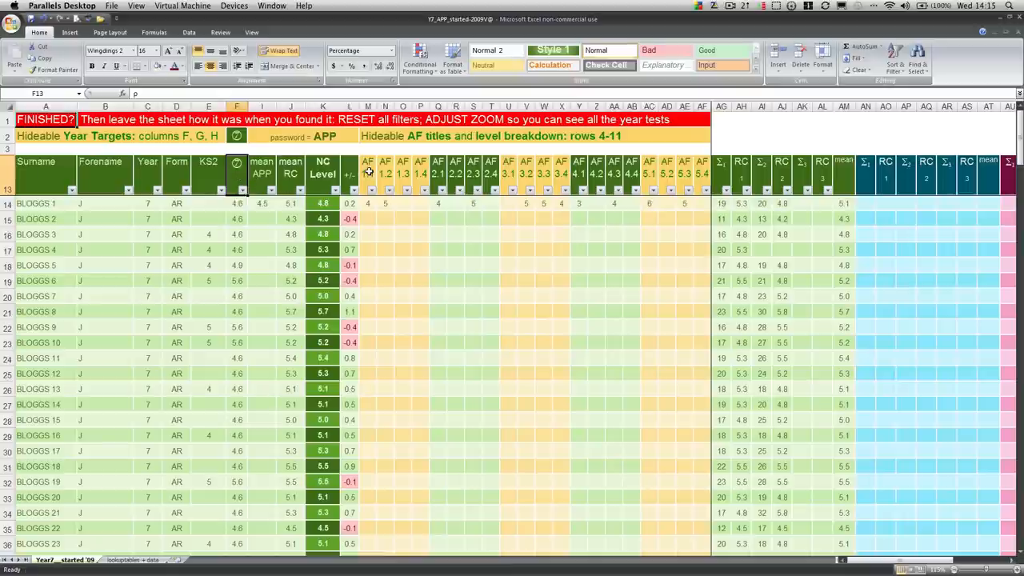
pyautogui.click(262, 173)
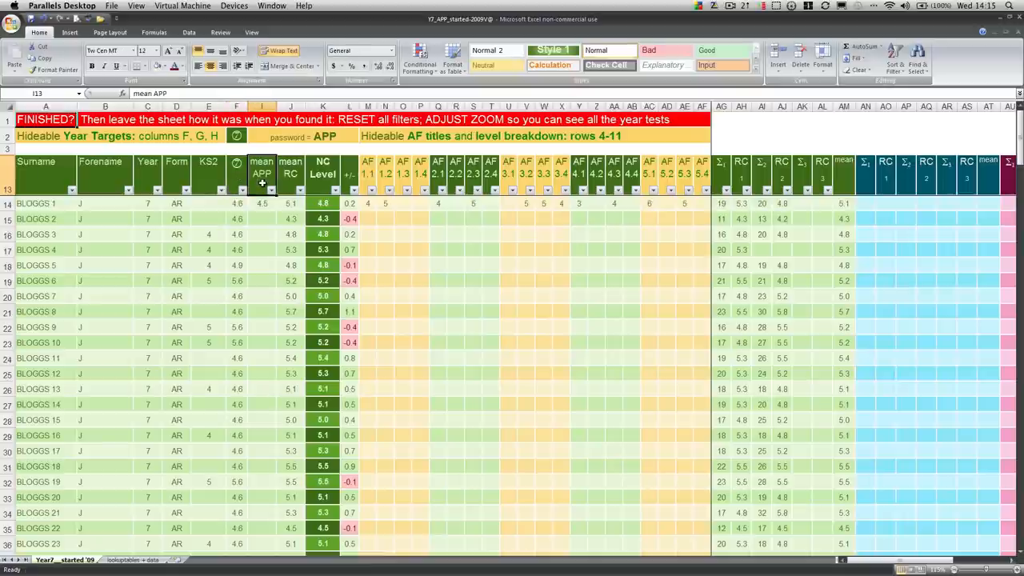
pyautogui.moveTo(275, 200)
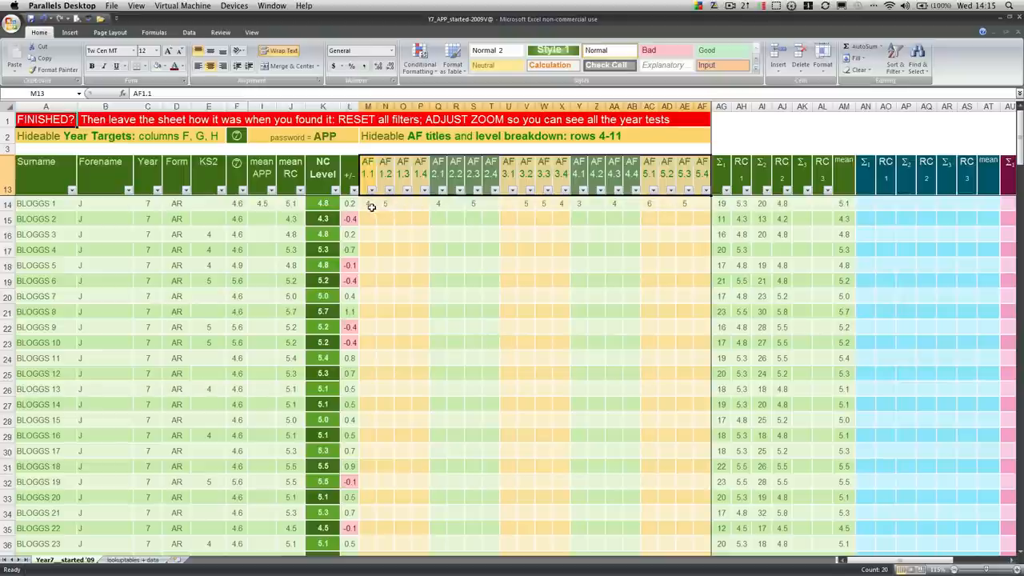
# Inspect the first pupil's totals, the AH lookup and the overall mean formulas.
pyautogui.click(368, 203)
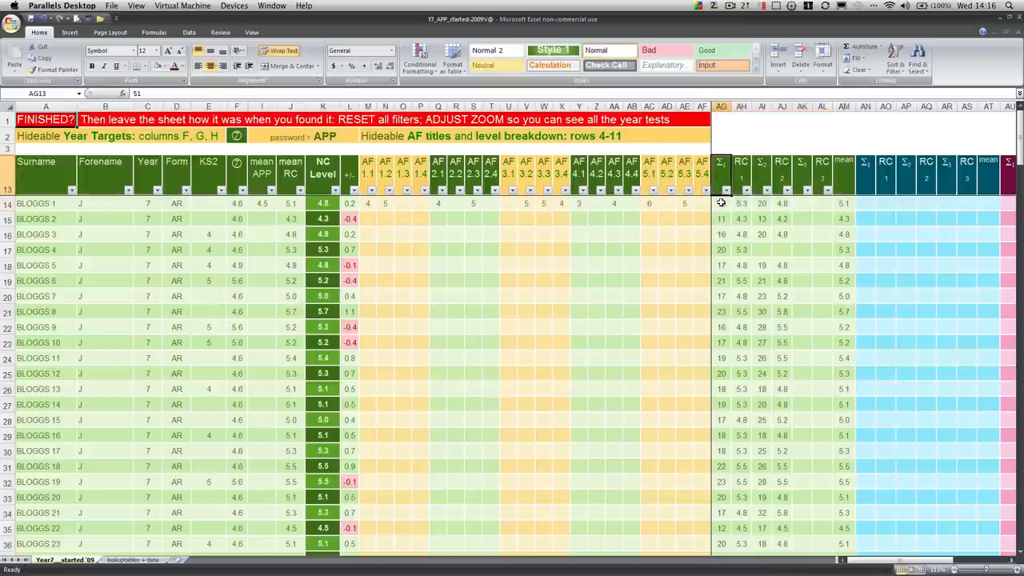
pyautogui.click(720, 203)
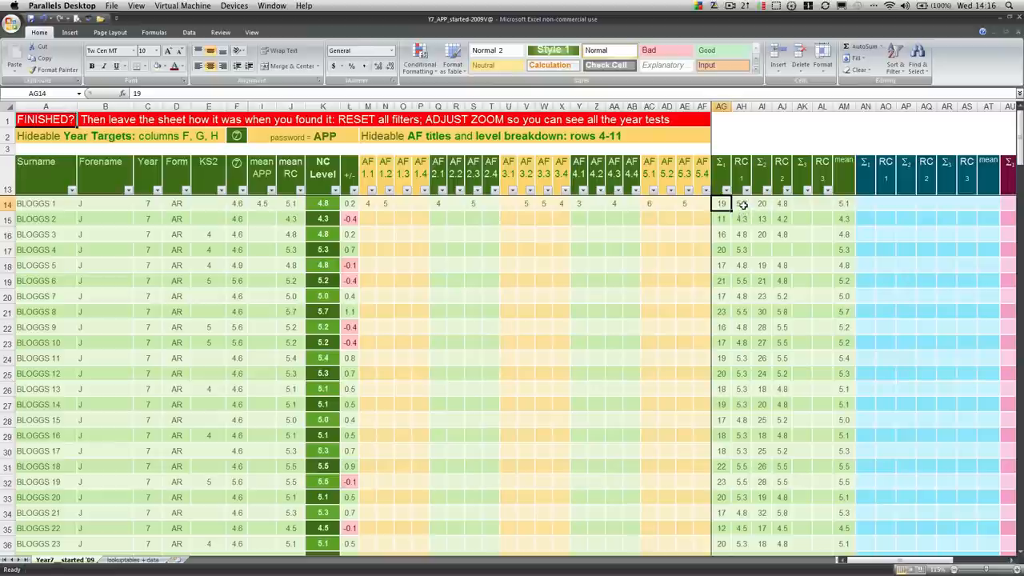
pyautogui.click(741, 203)
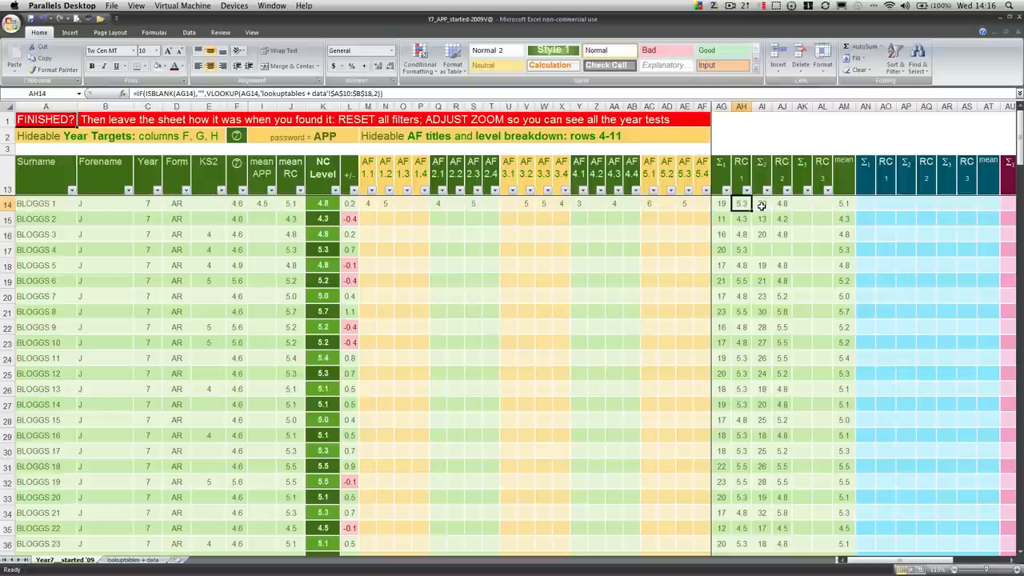
pyautogui.click(762, 203)
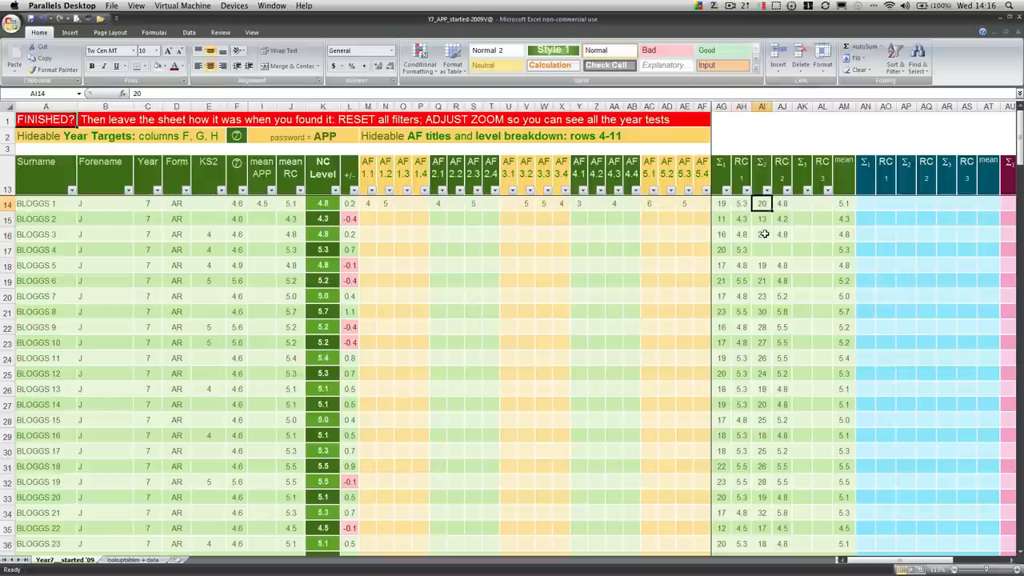
pyautogui.click(781, 203)
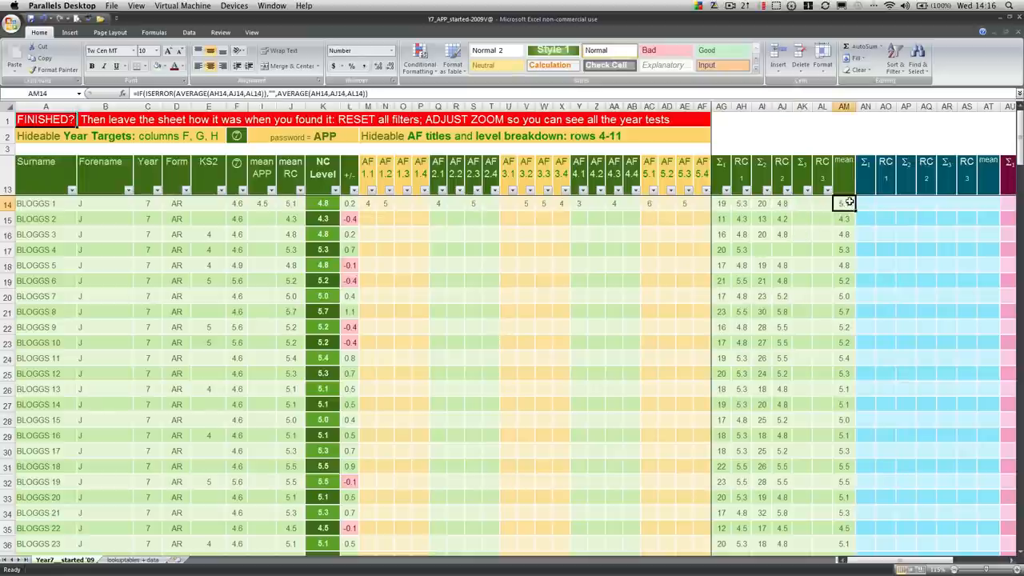
# Compare the first pupil's mean APP and RC, NC Level and level-difference formulas against column F.
pyautogui.click(291, 203)
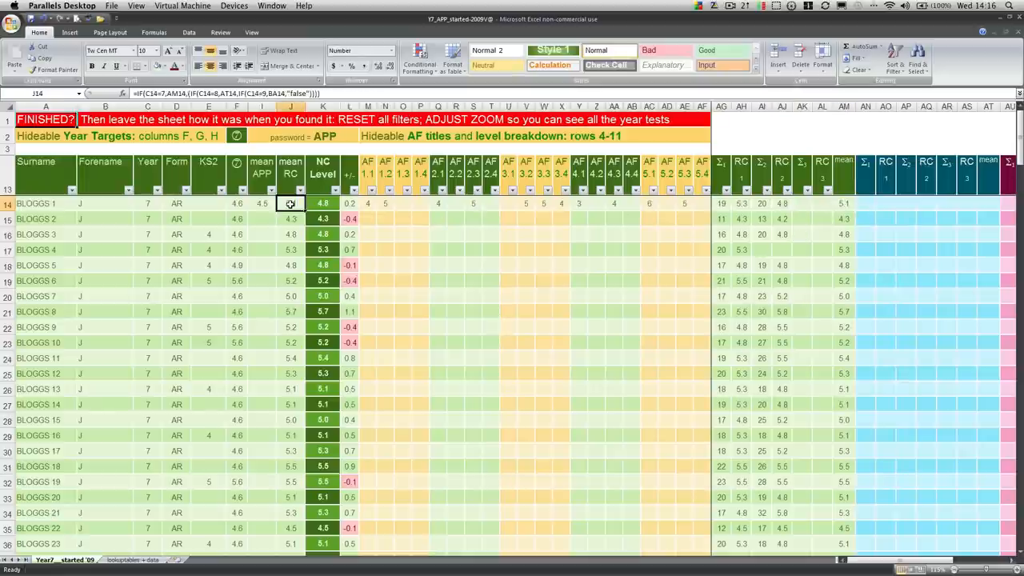
pyautogui.moveTo(291, 203); pyautogui.dragTo(261, 203)
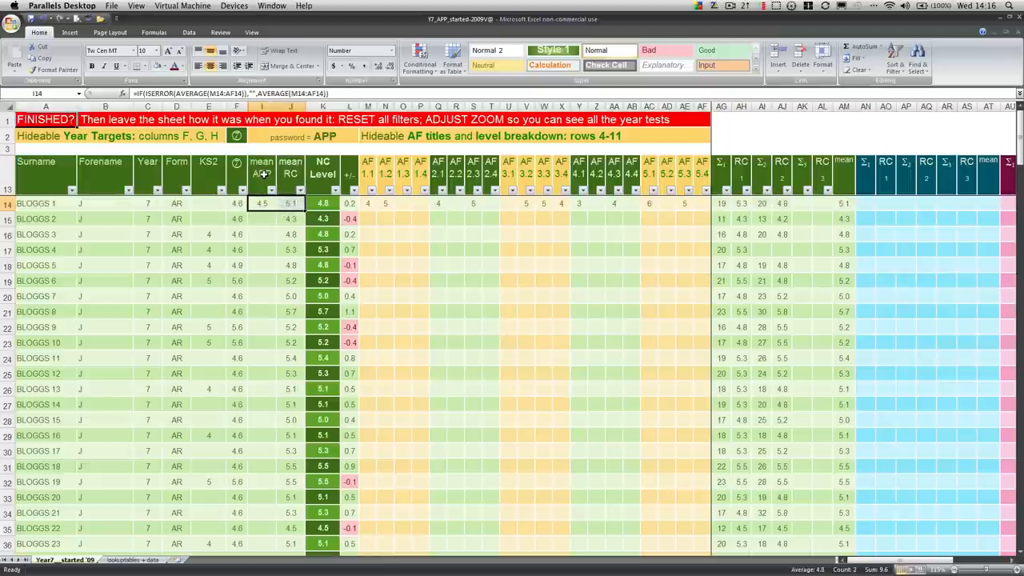
pyautogui.moveTo(285, 217)
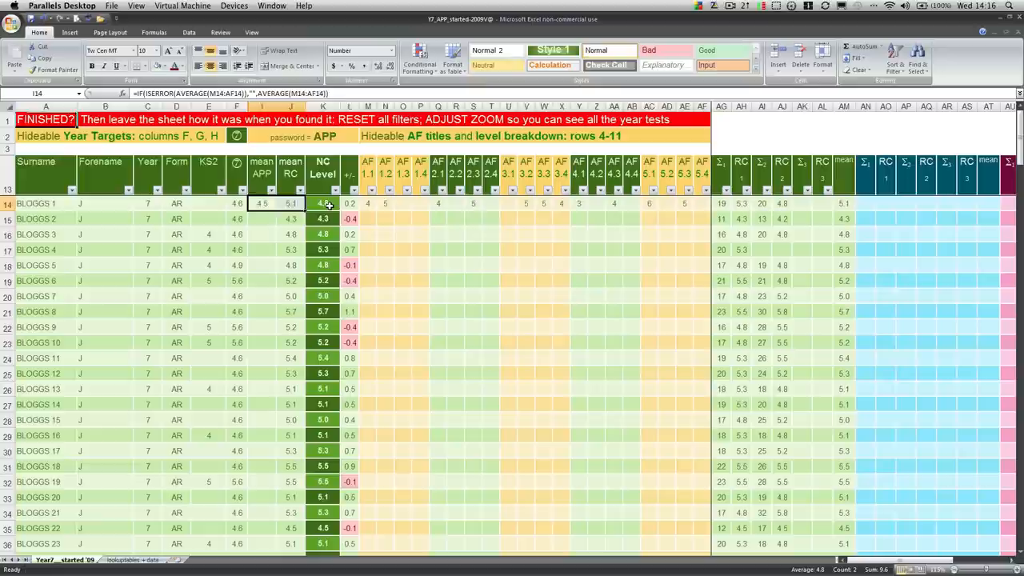
pyautogui.click(323, 204)
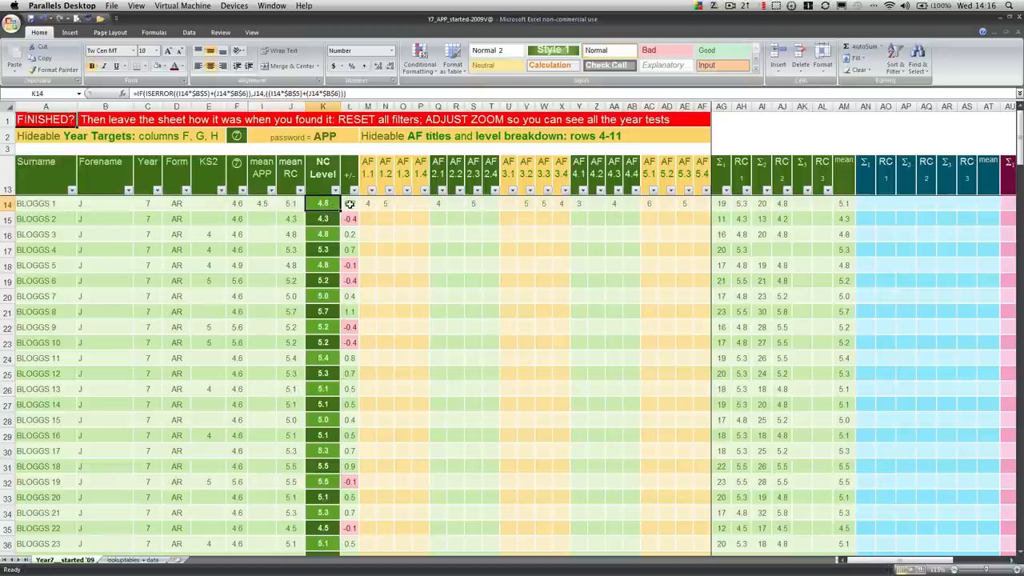
pyautogui.click(349, 203)
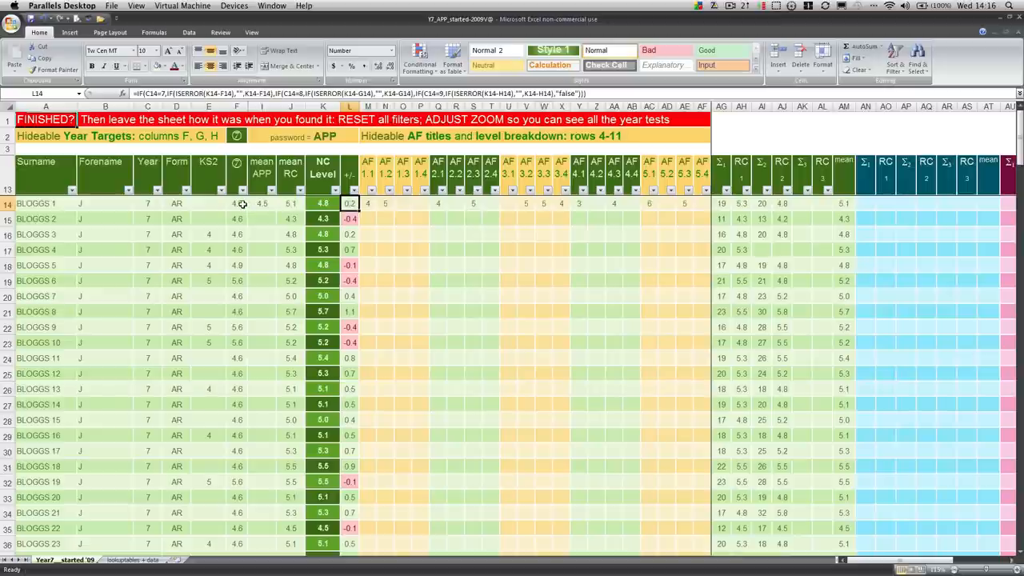
pyautogui.click(236, 203)
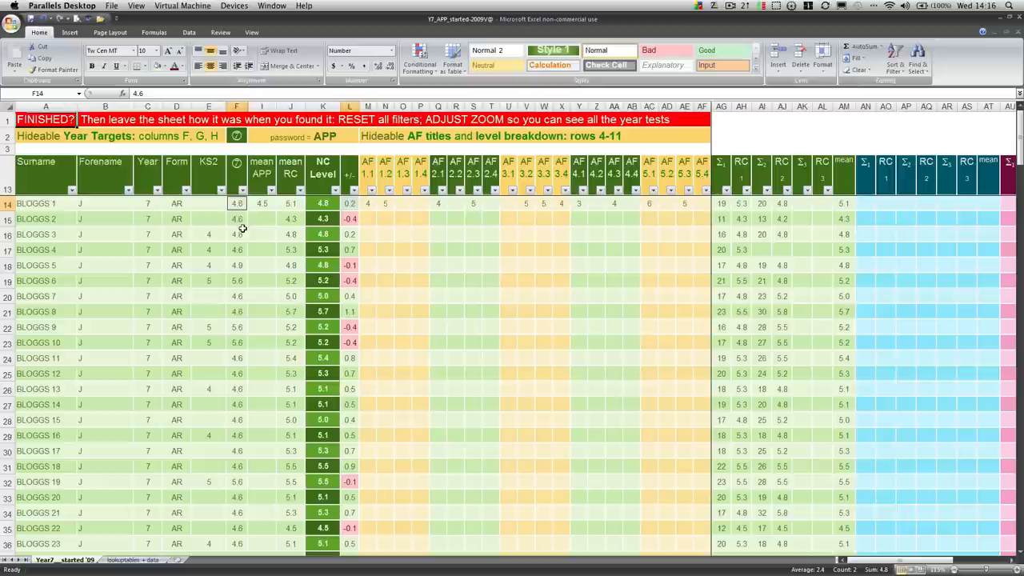
pyautogui.moveTo(355, 201)
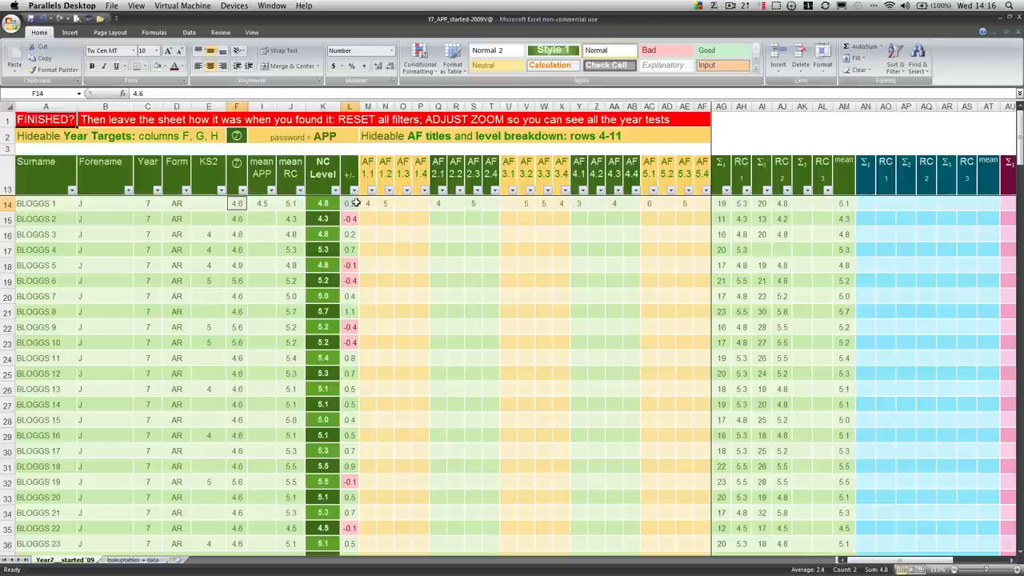
pyautogui.click(349, 203)
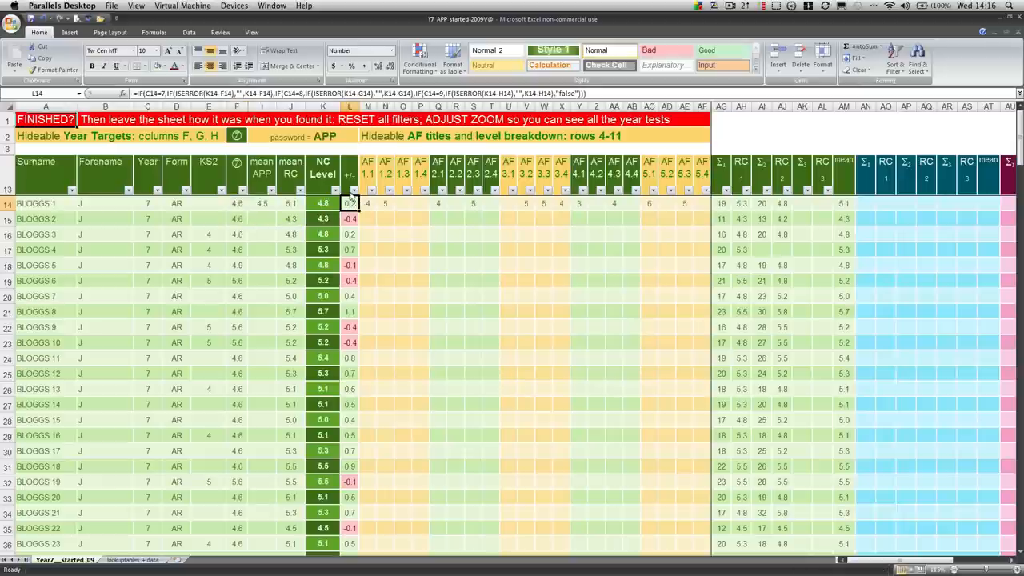
pyautogui.click(324, 203)
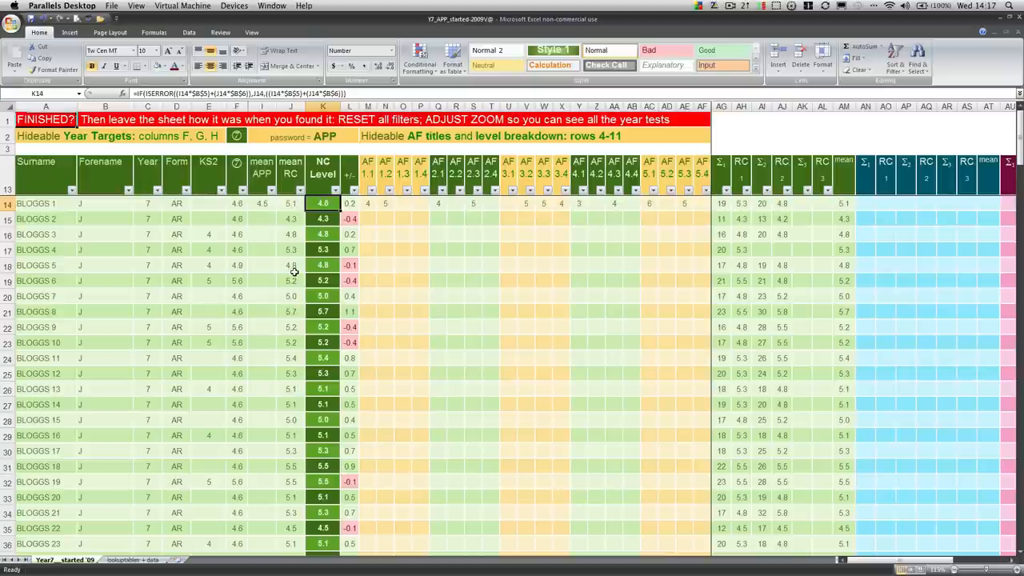
pyautogui.click(263, 203)
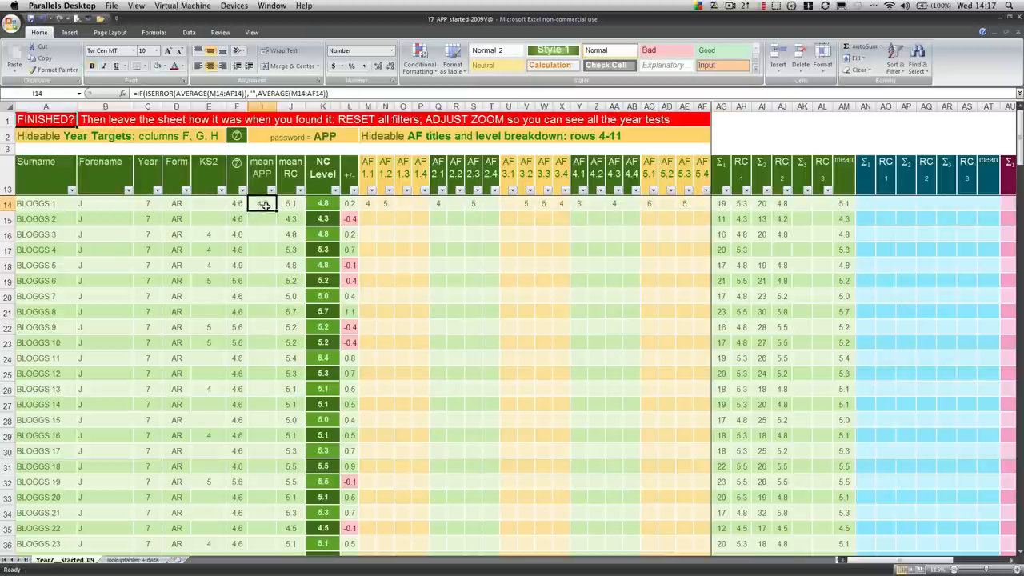
# Read the note about hideable AF rows and reveal the hidden AF title rows 4–11.
pyautogui.click(291, 203)
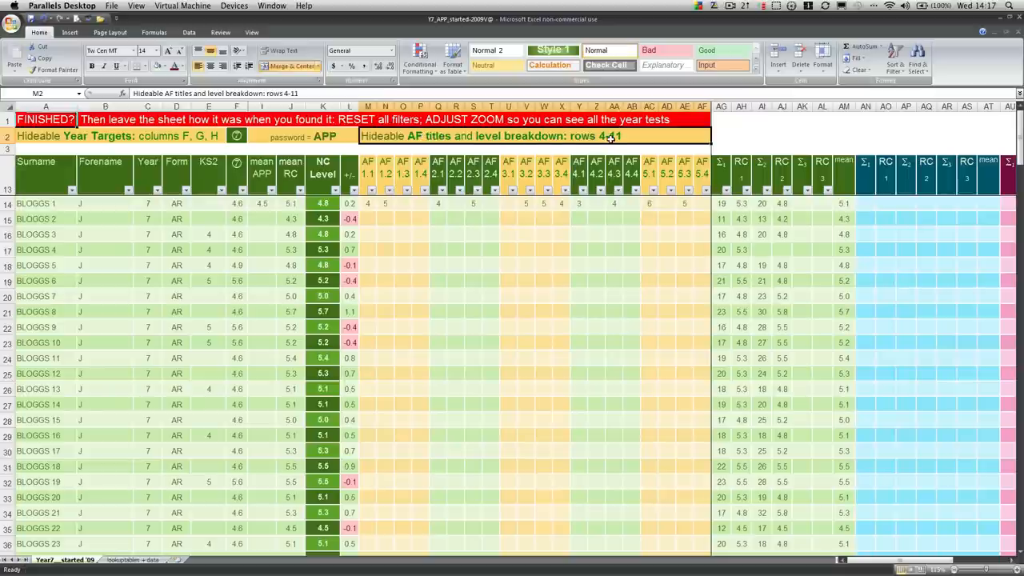
pyautogui.moveTo(8, 152)
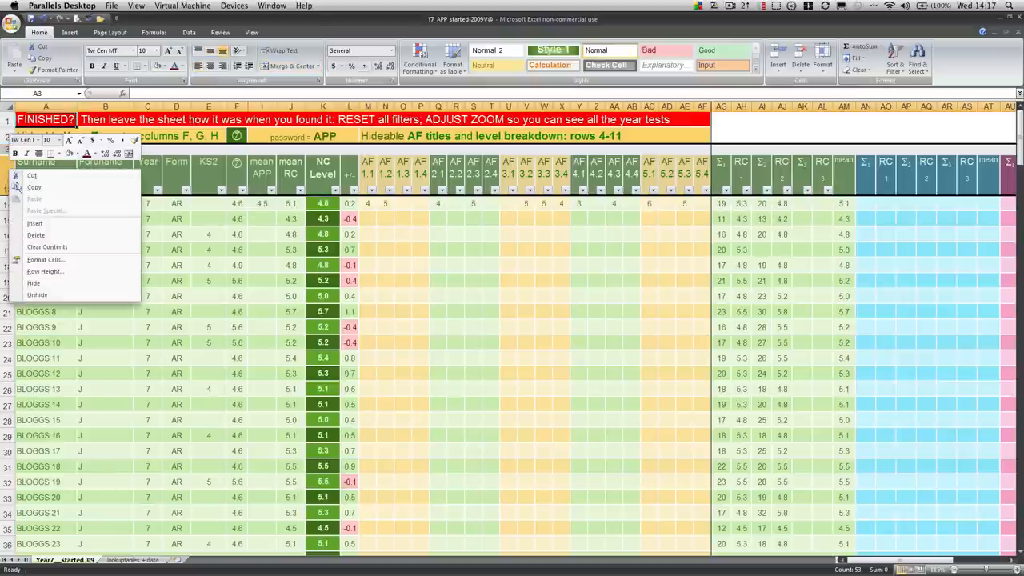
pyautogui.moveTo(38, 294)
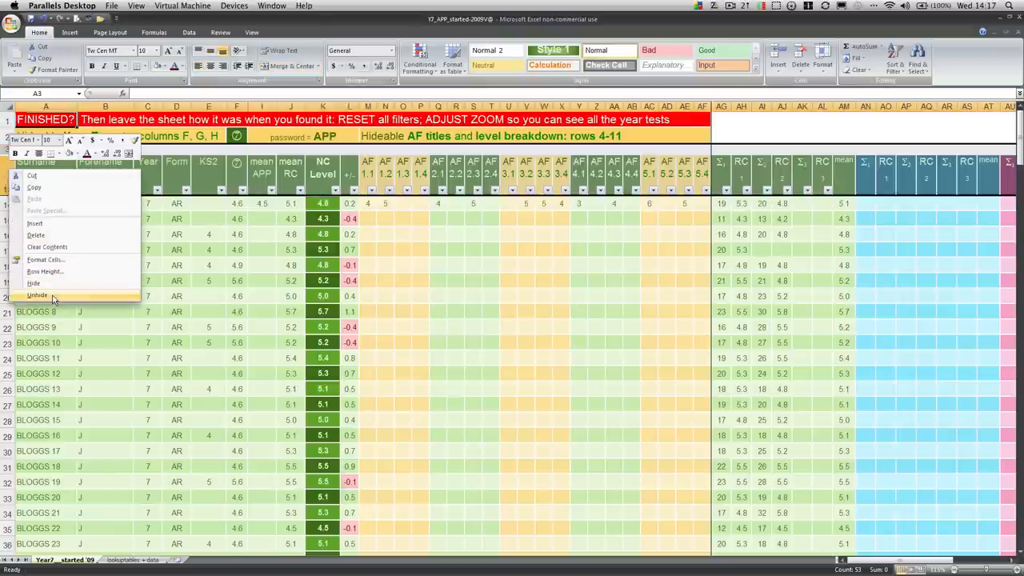
pyautogui.click(38, 294)
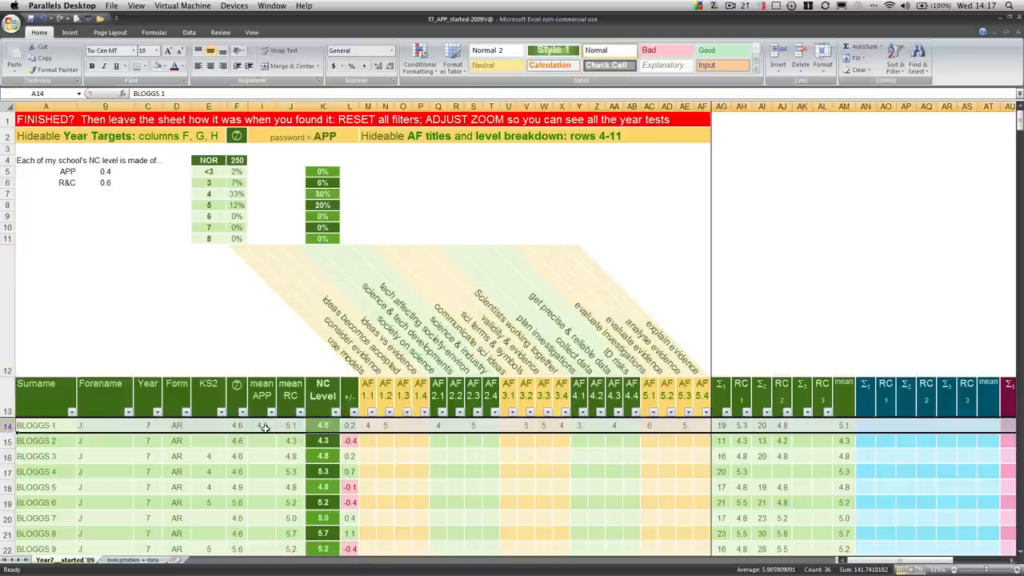
pyautogui.click(262, 425)
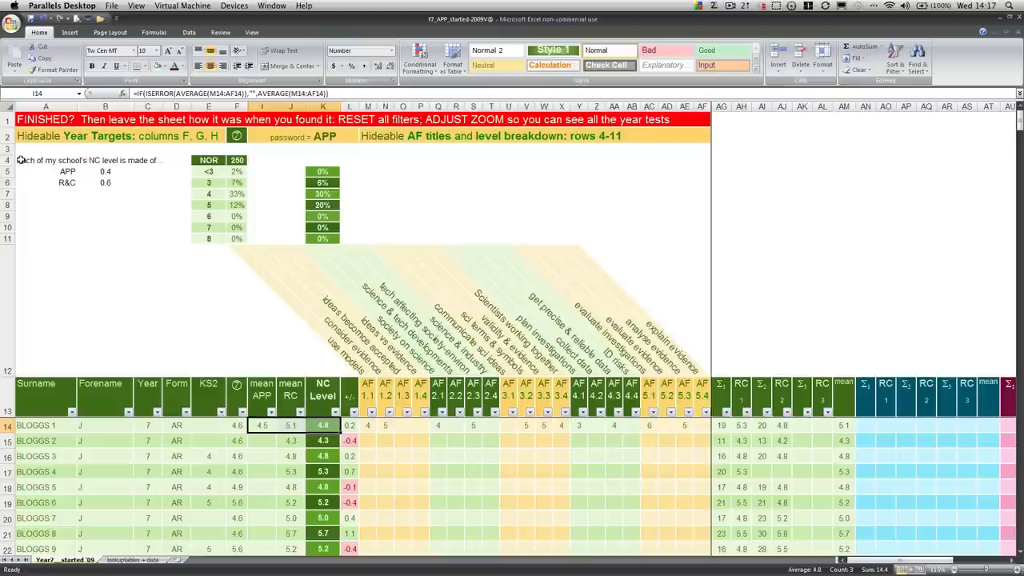
pyautogui.moveTo(118, 235)
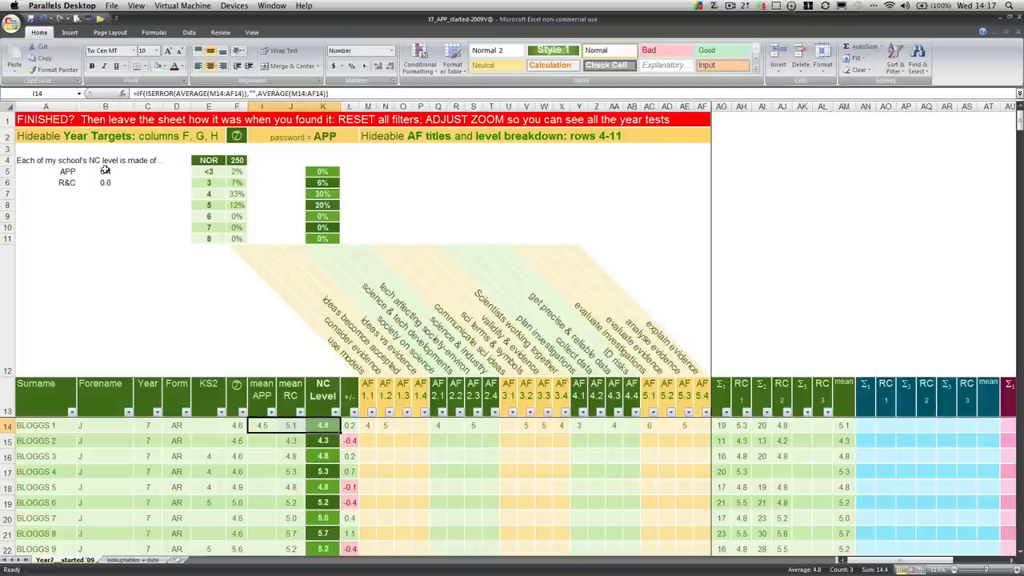
pyautogui.click(106, 172)
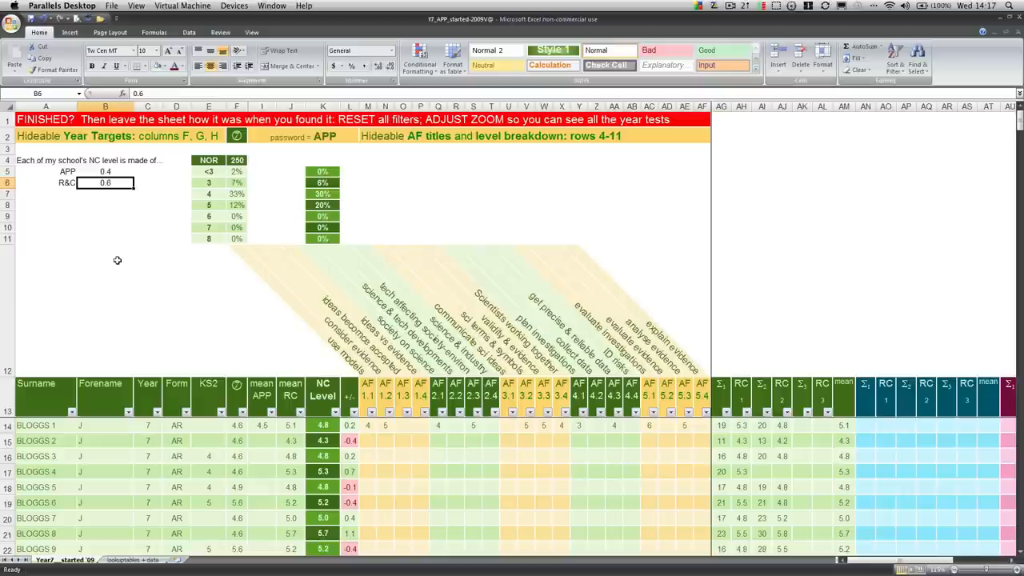
pyautogui.click(106, 171)
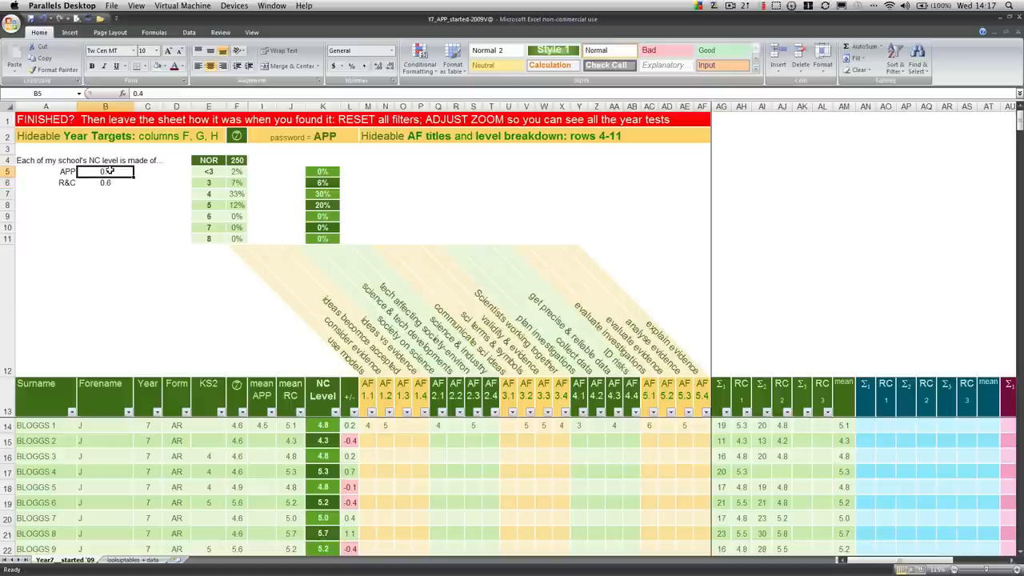
pyautogui.click(105, 183)
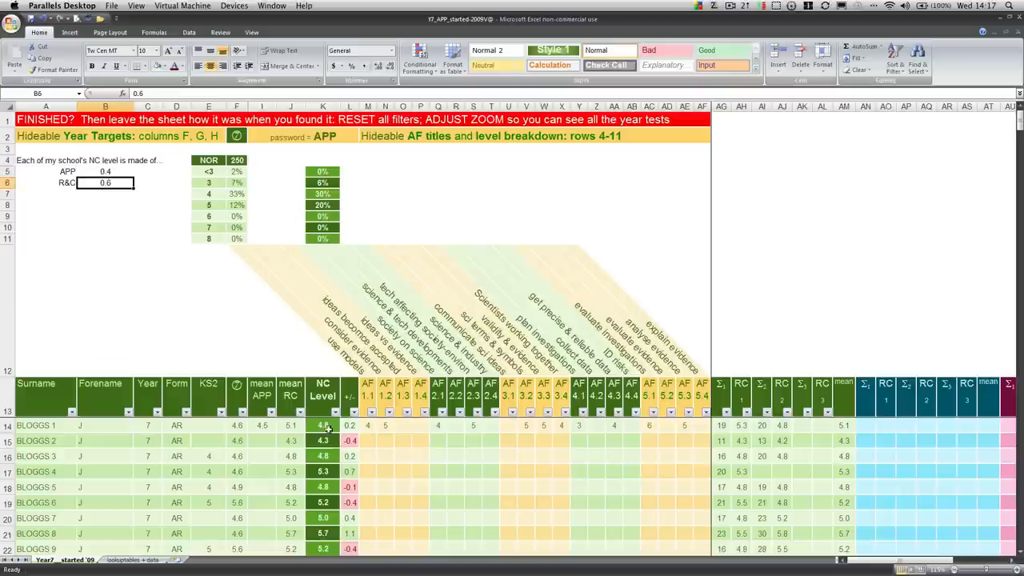
pyautogui.click(105, 171)
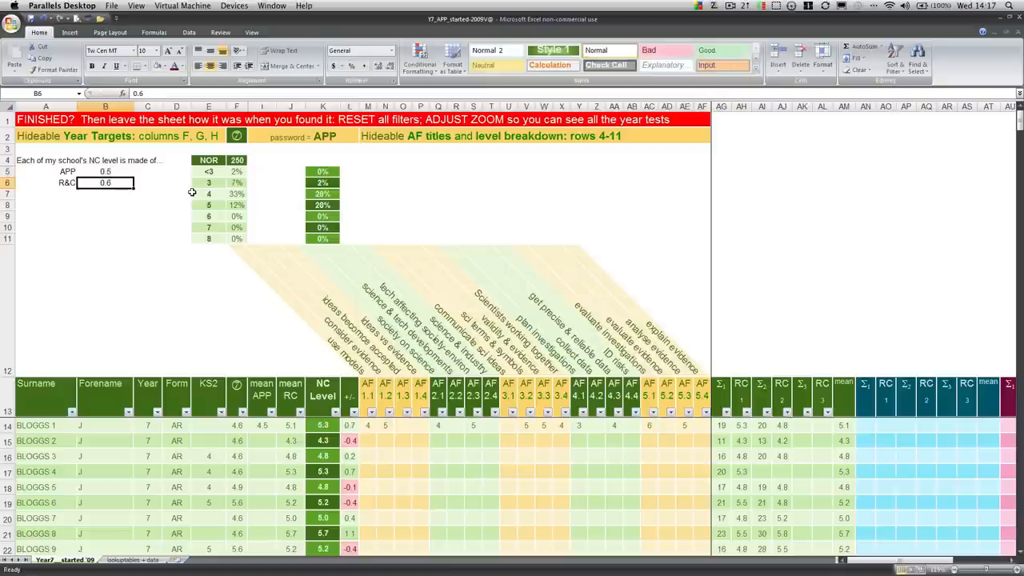
pyautogui.write('0.5')
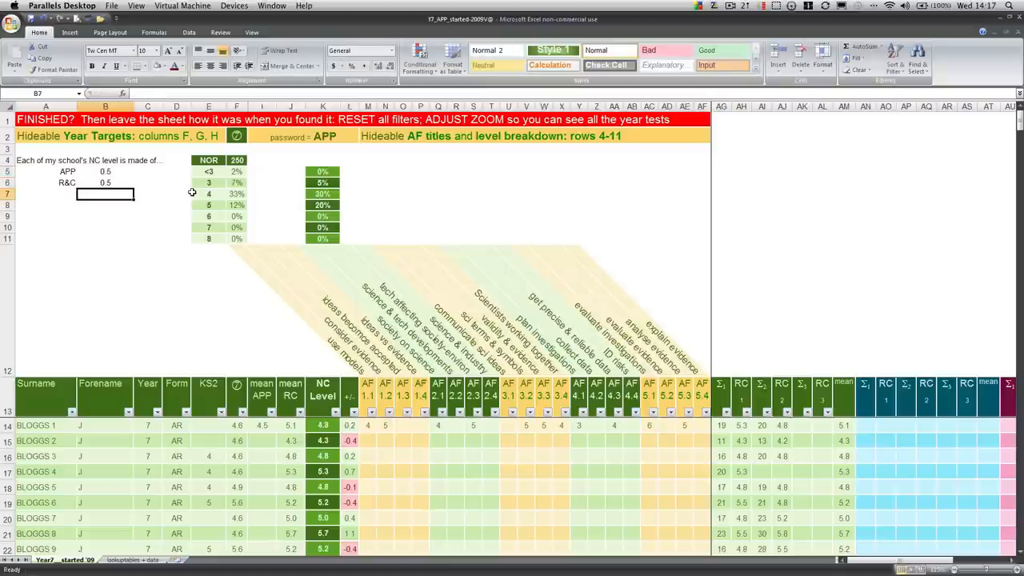
pyautogui.moveTo(173, 361)
pyautogui.write('0.4')
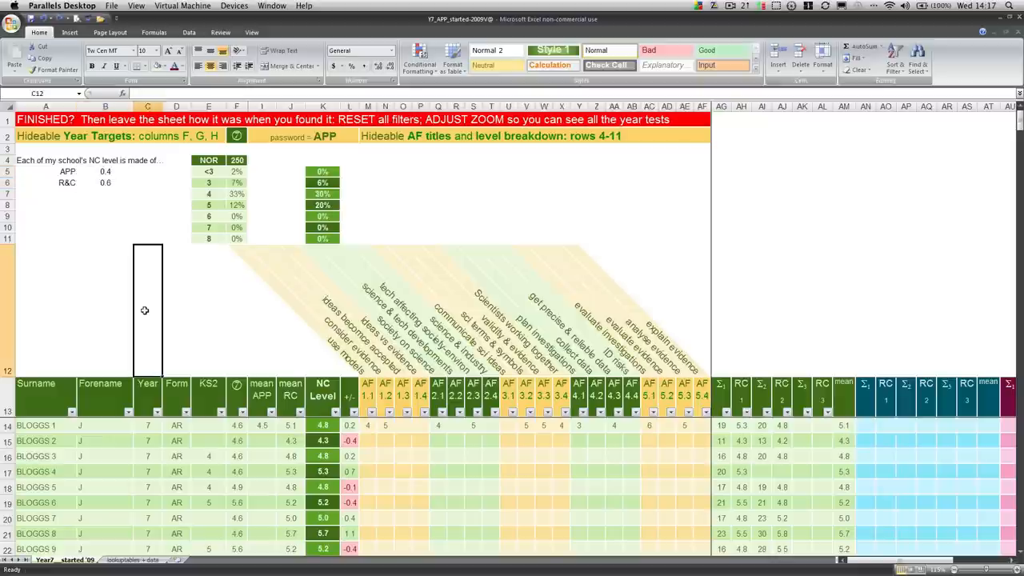
pyautogui.moveTo(128, 255)
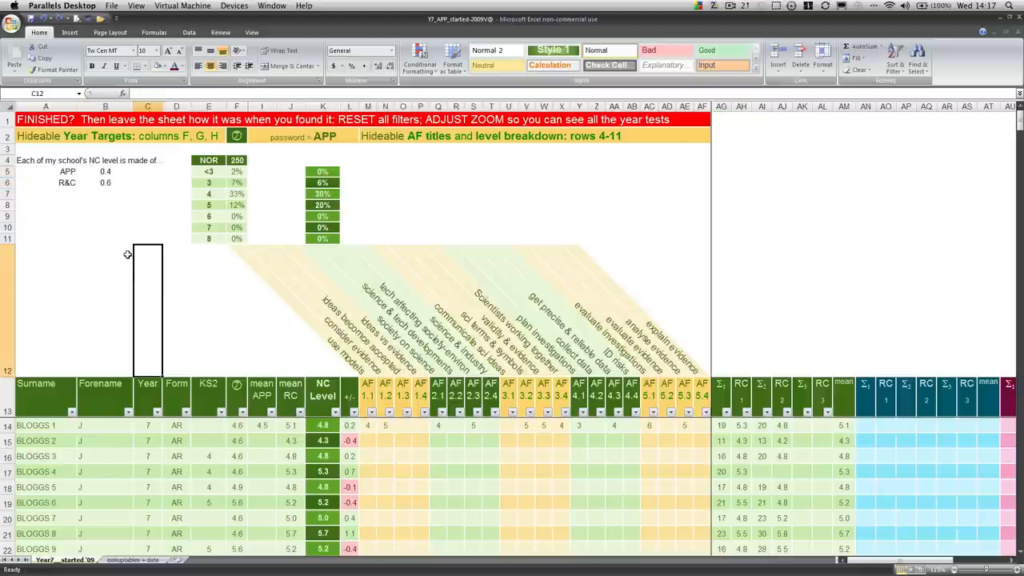
pyautogui.click(208, 160)
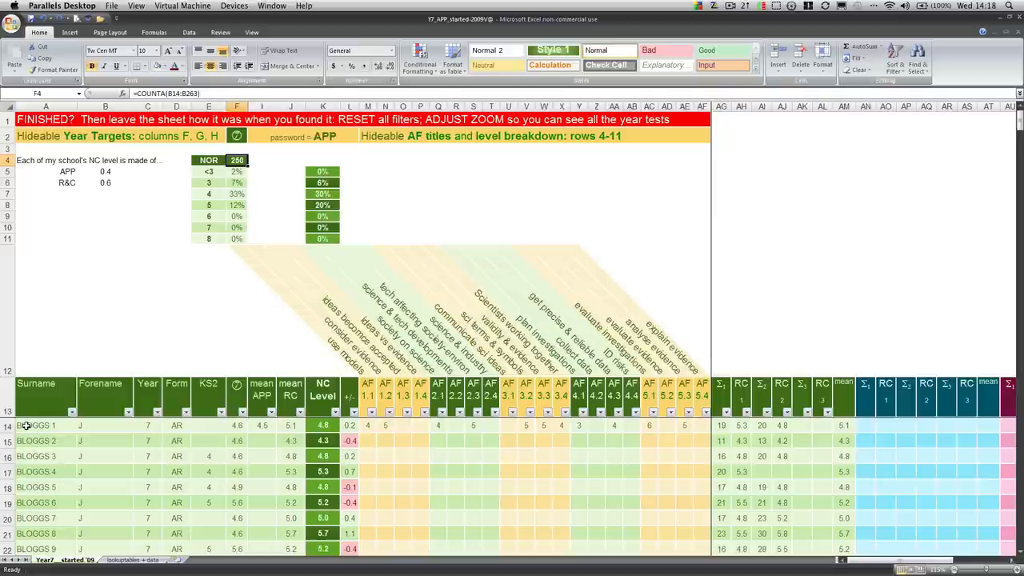
pyautogui.click(35, 425)
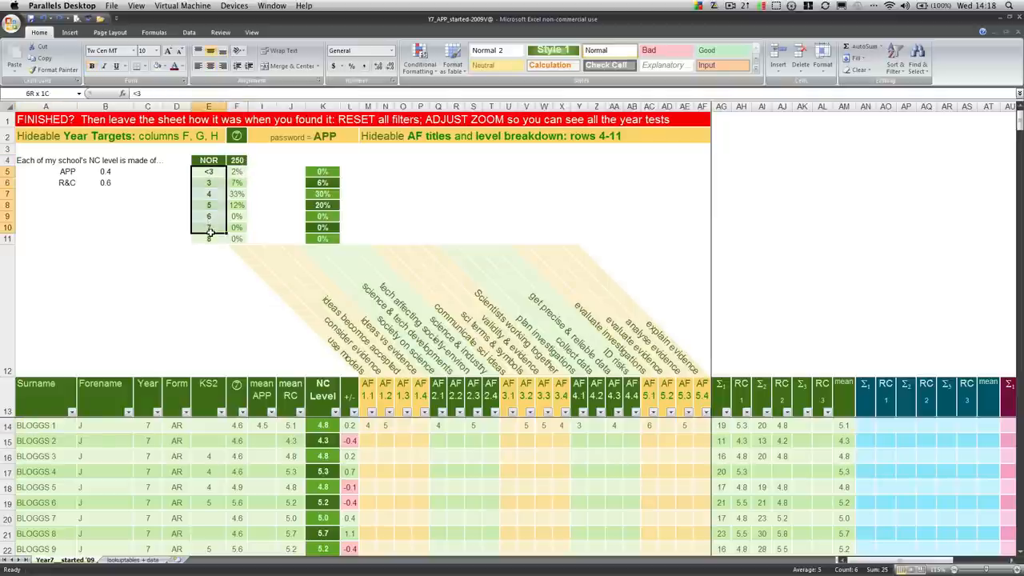
pyautogui.click(208, 172)
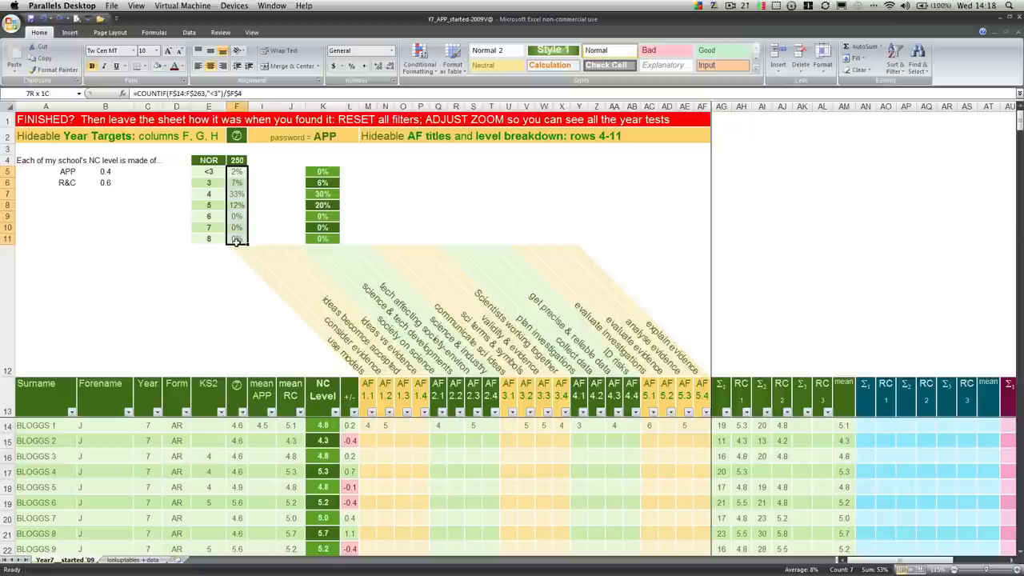
pyautogui.click(237, 238)
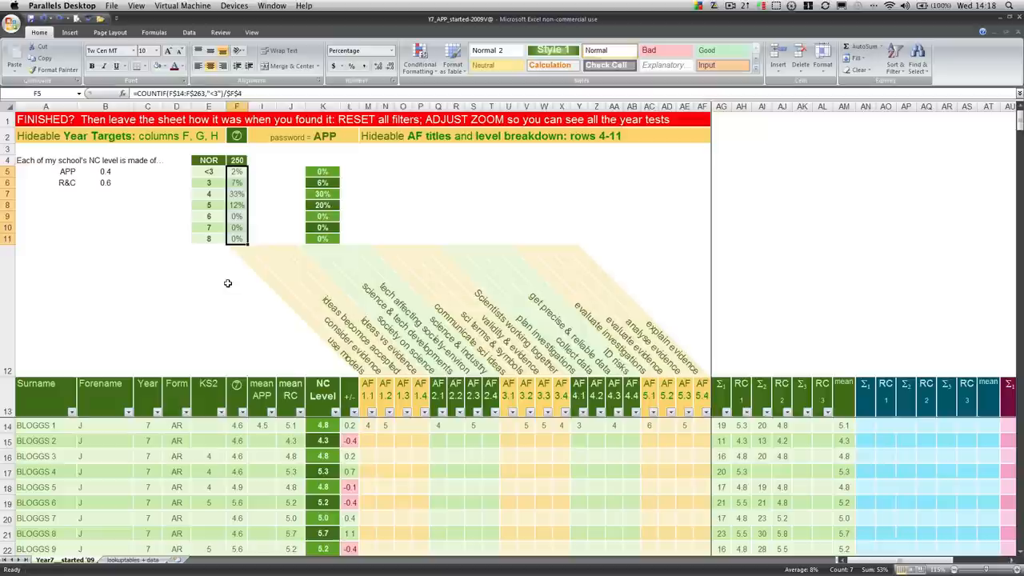
pyautogui.click(323, 171)
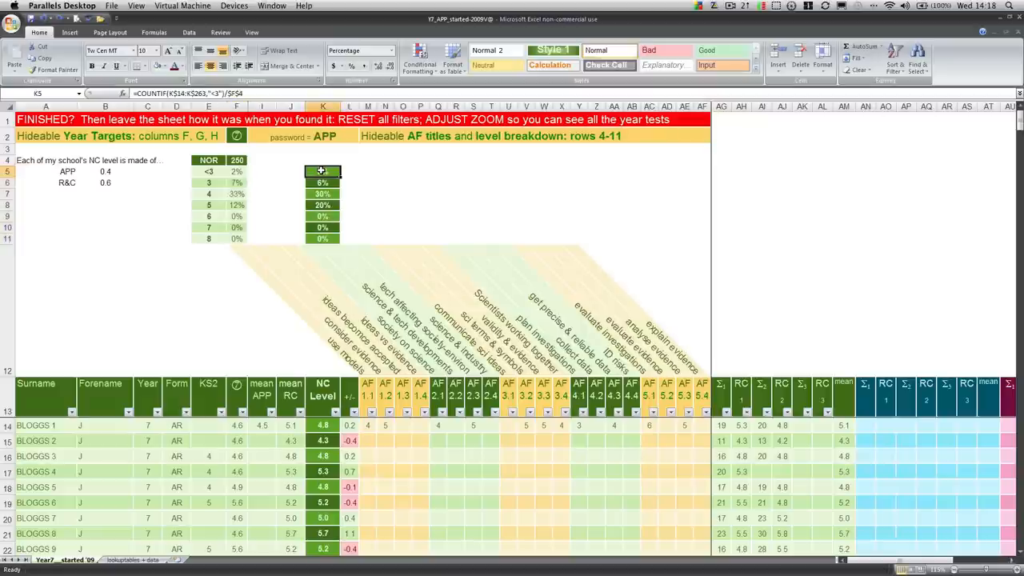
pyautogui.moveTo(323, 171); pyautogui.dragTo(324, 238)
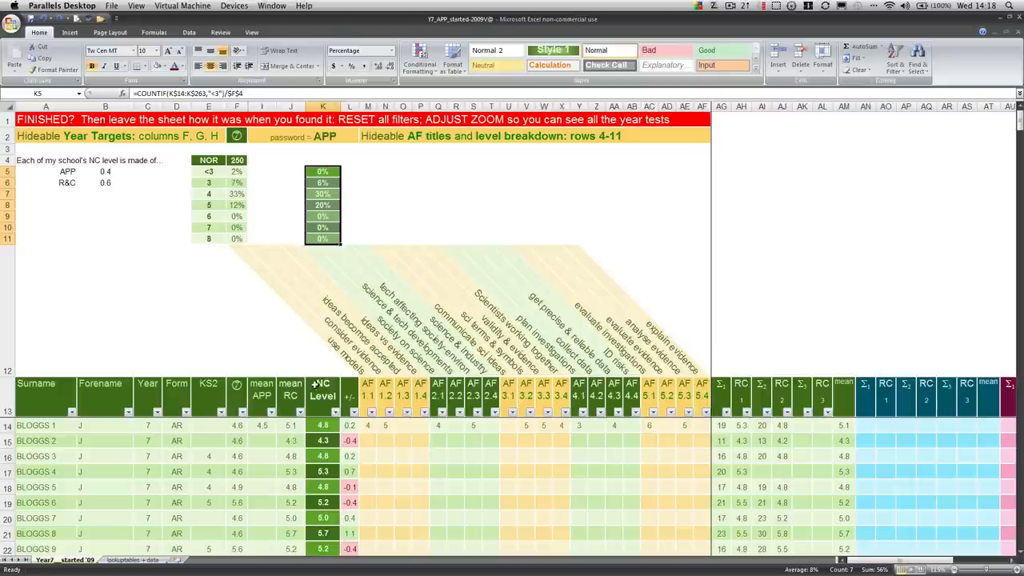
pyautogui.click(291, 397)
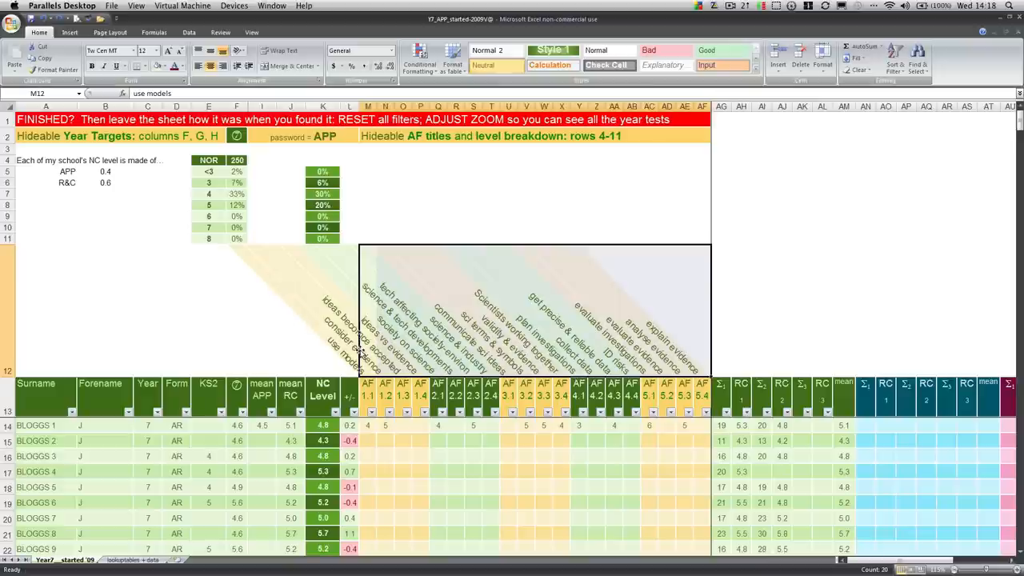
# Hide row 12, the rotated AF titles, leaving the level-breakdown rows visible.
pyautogui.click(349, 308)
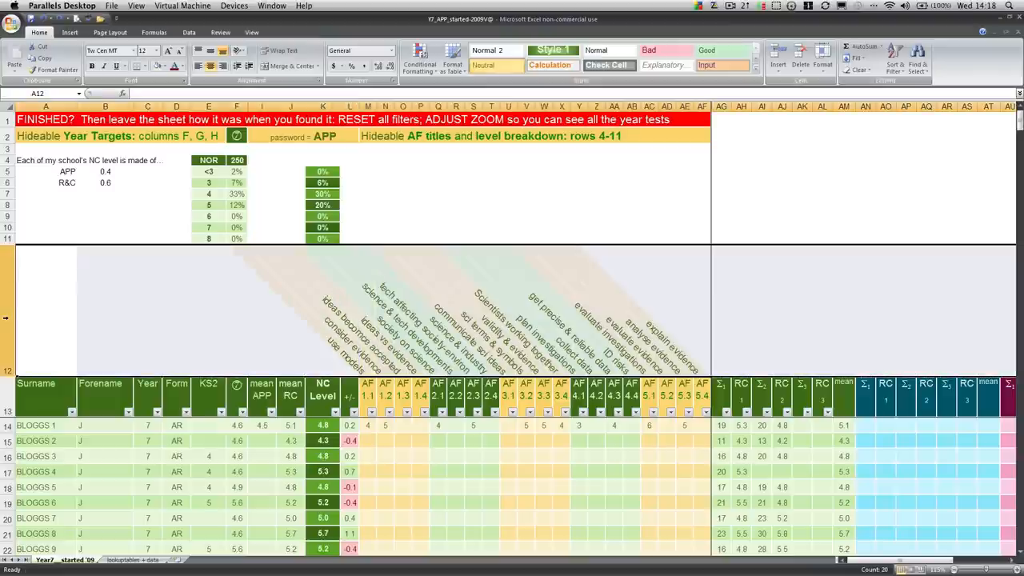
pyautogui.rightClick(8, 432)
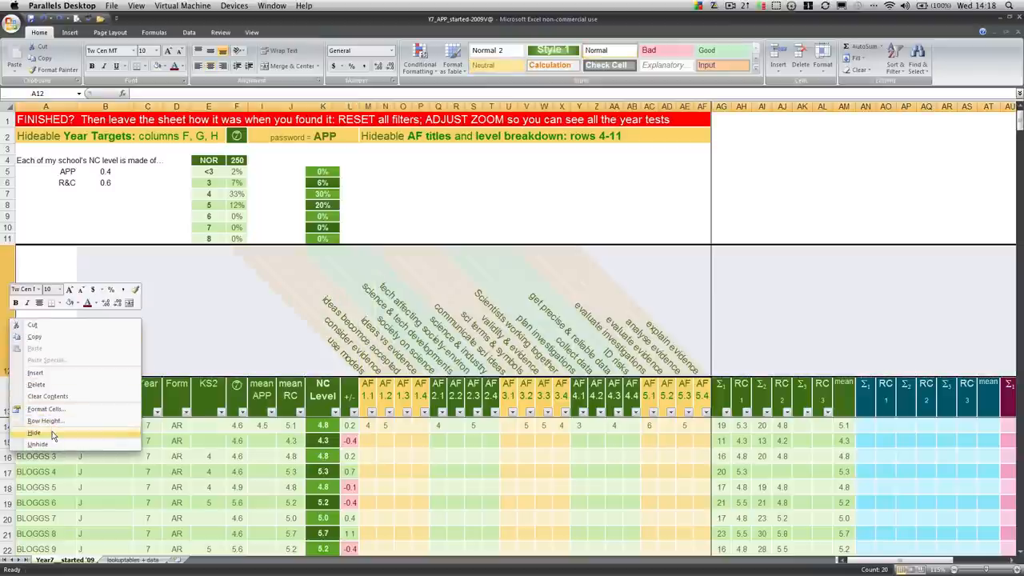
pyautogui.click(37, 444)
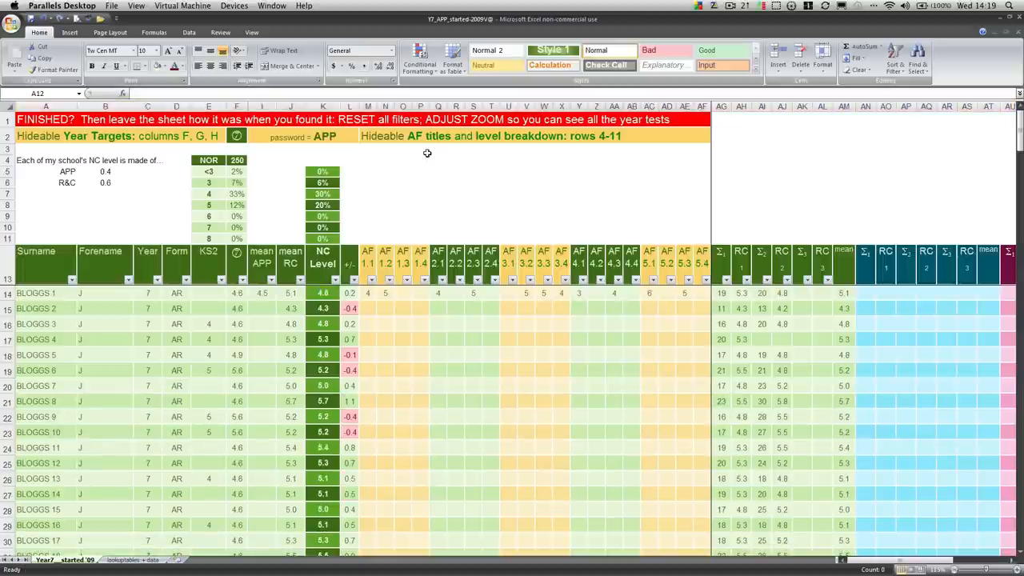
# Unhide target columns F–H and check the first pupil's H, G and F target formulas.
pyautogui.click(112, 134)
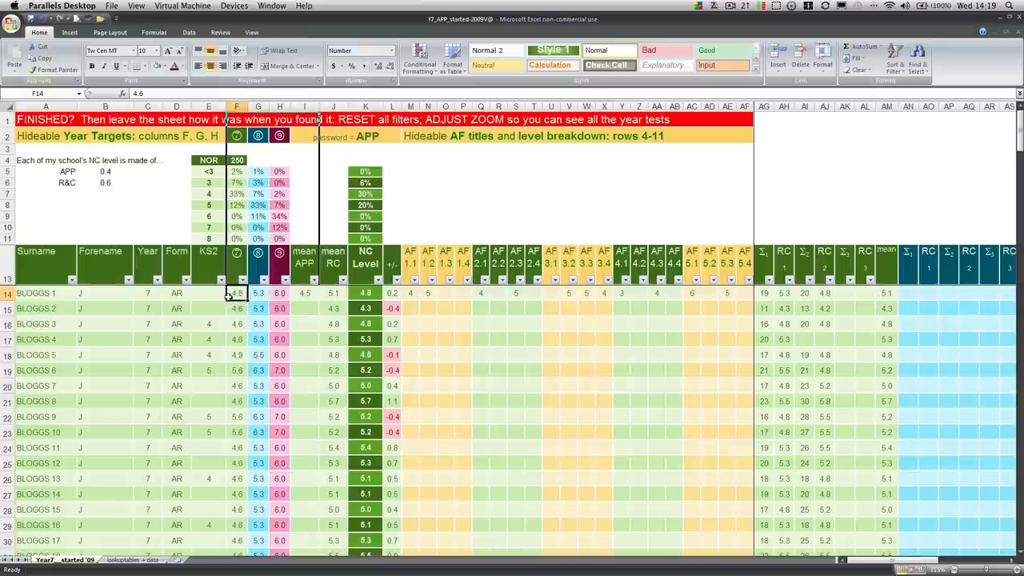
pyautogui.click(278, 293)
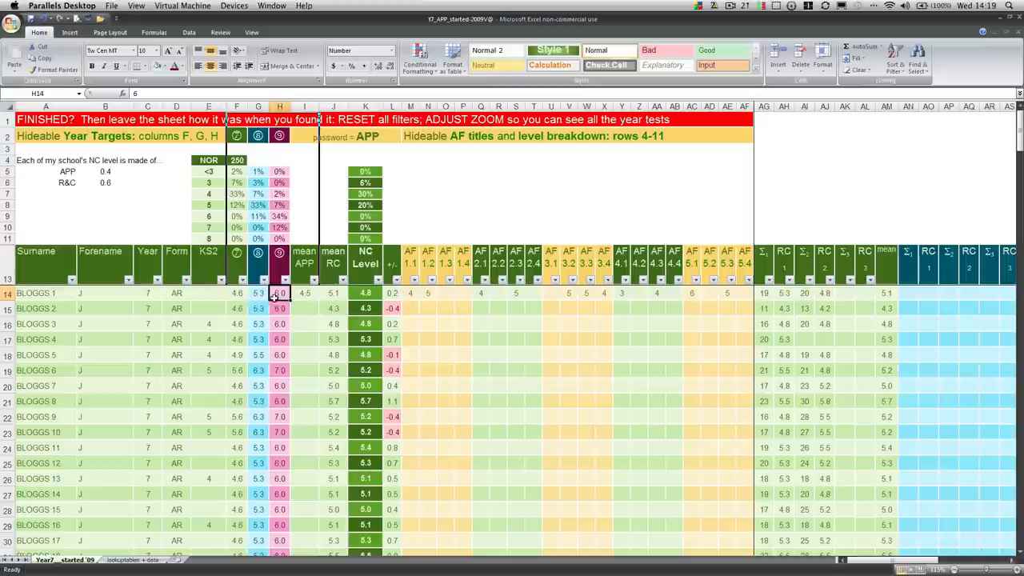
pyautogui.click(258, 293)
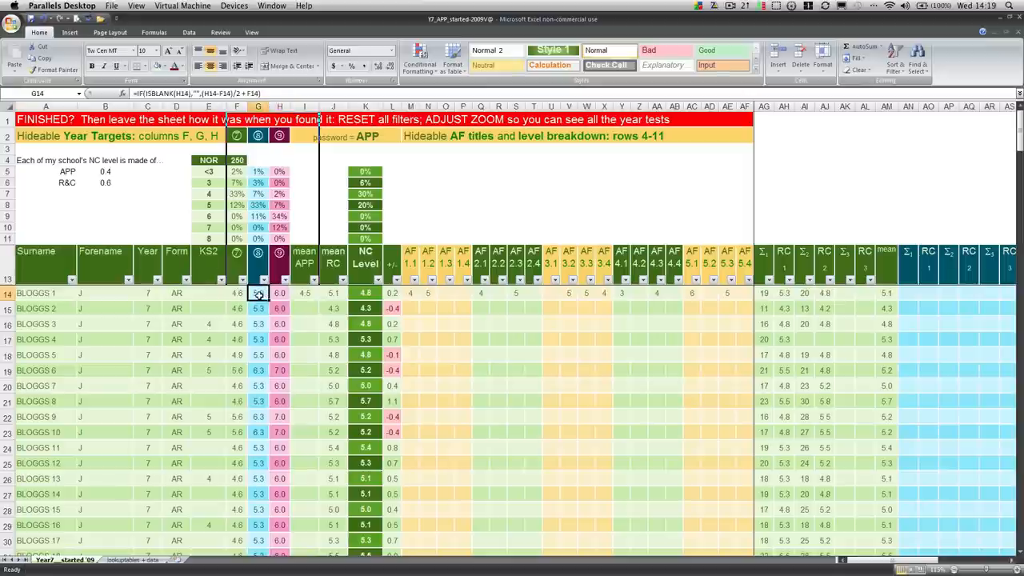
pyautogui.click(237, 293)
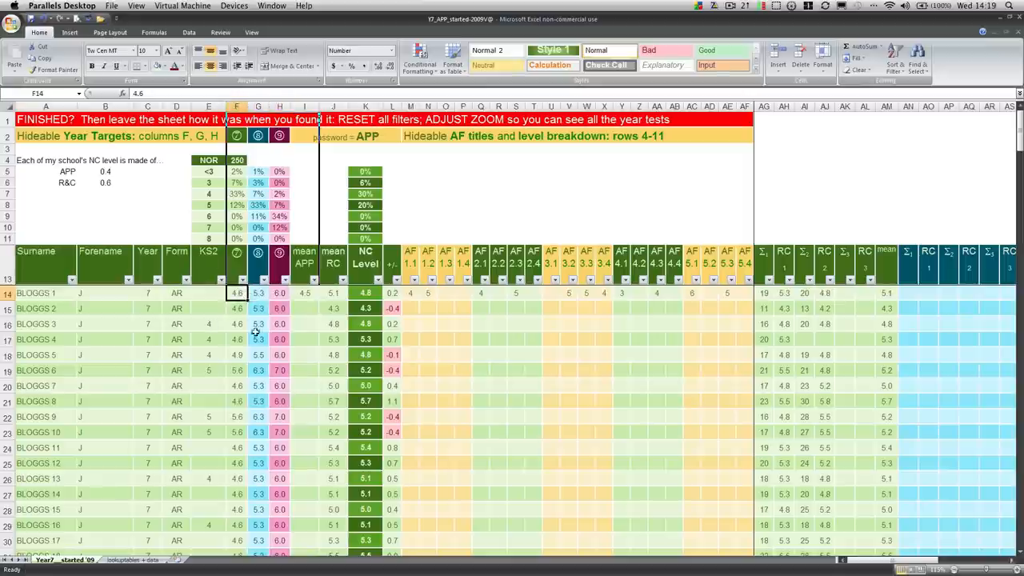
pyautogui.moveTo(249, 342)
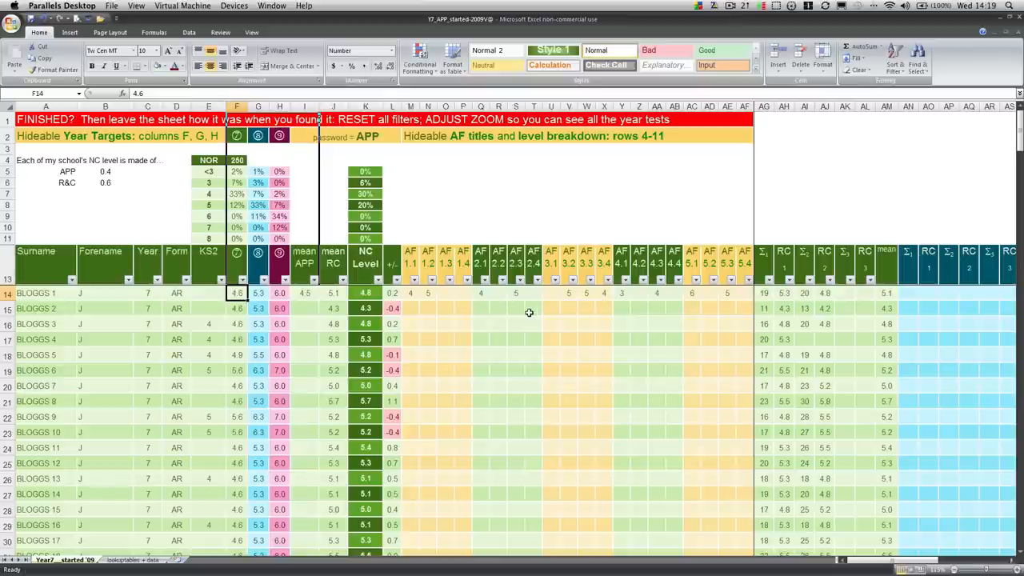
pyautogui.moveTo(23, 187)
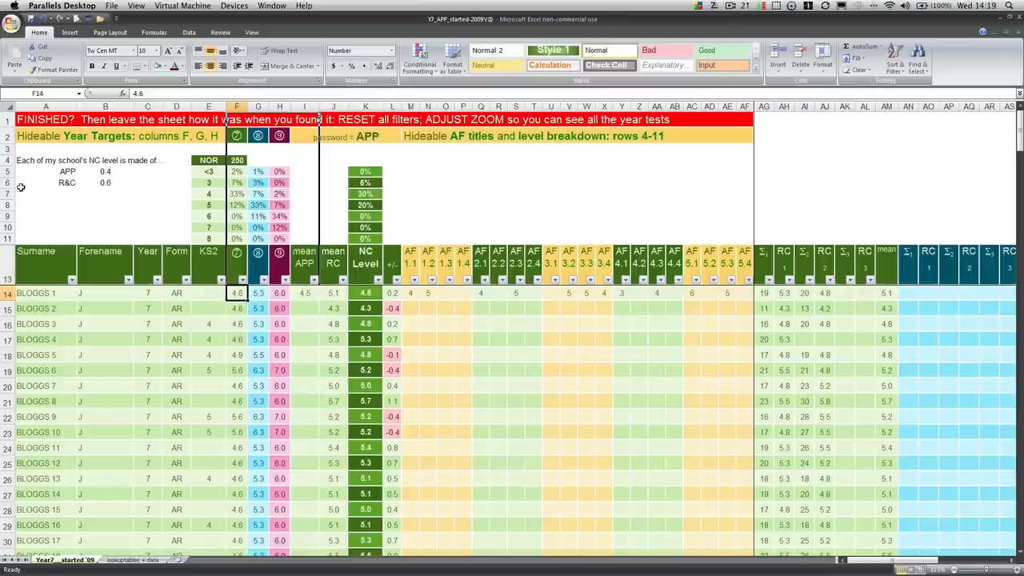
pyautogui.click(106, 205)
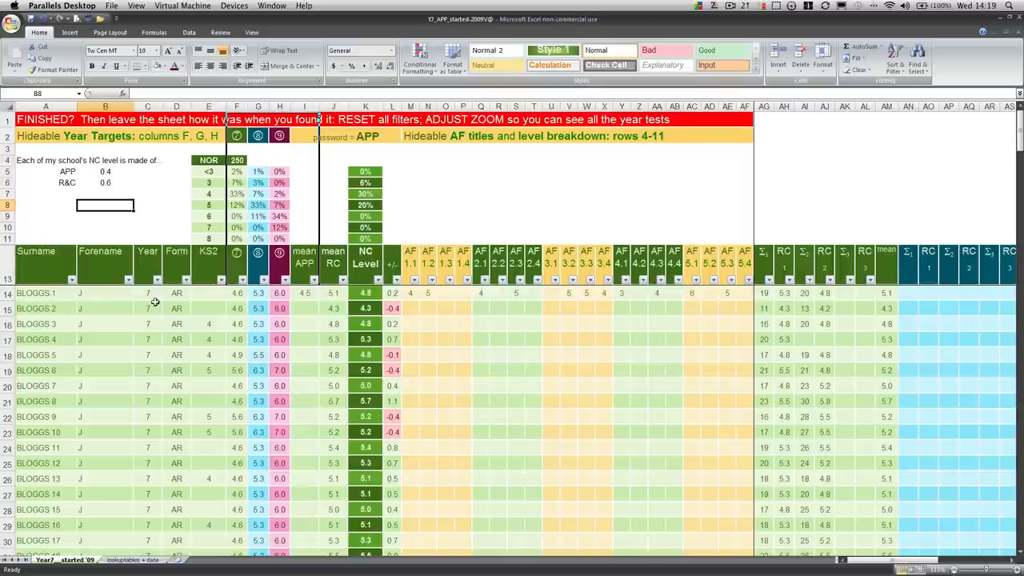
pyautogui.moveTo(150, 296)
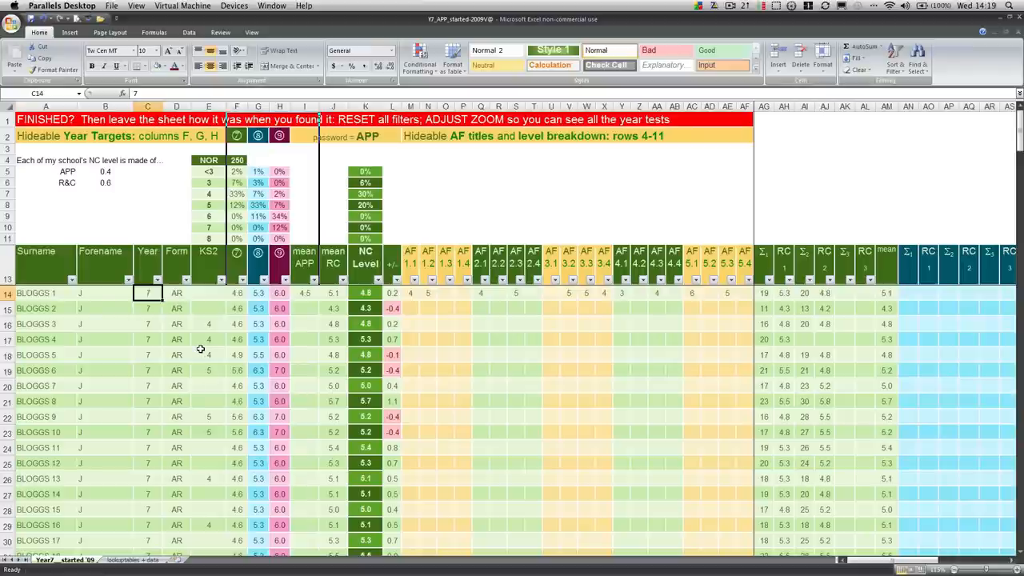
pyautogui.moveTo(198, 348)
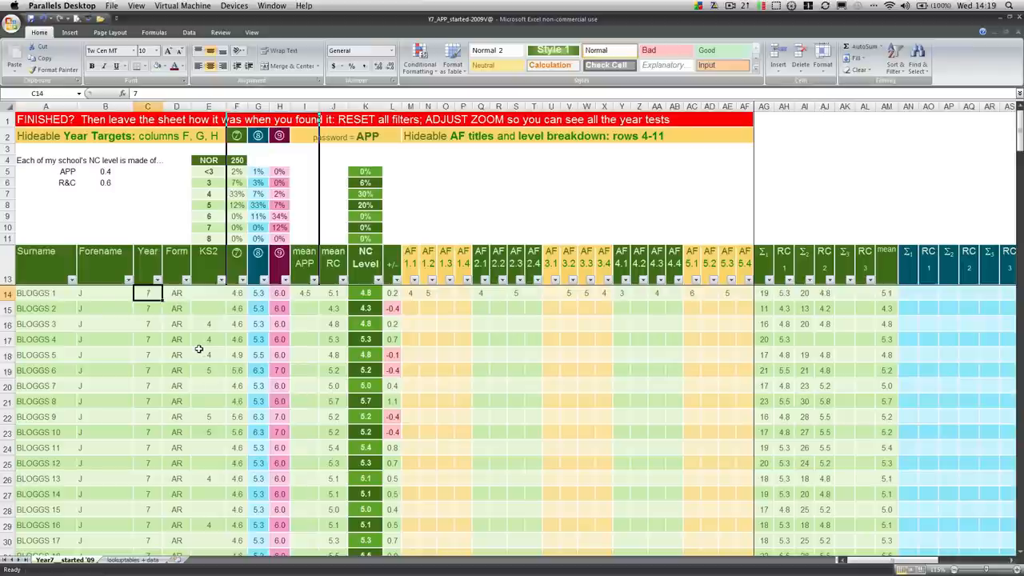
pyautogui.click(365, 291)
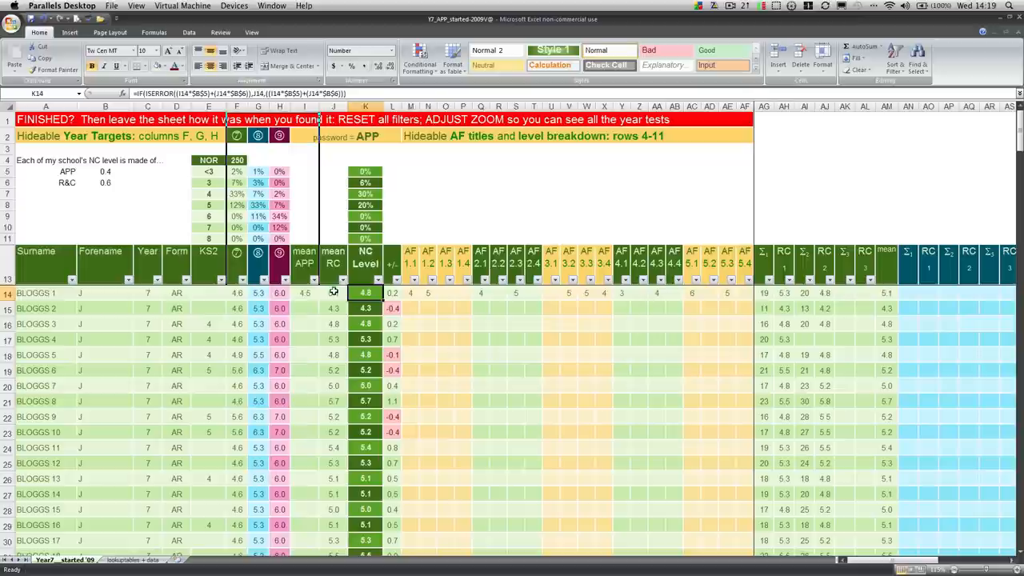
pyautogui.moveTo(472, 431)
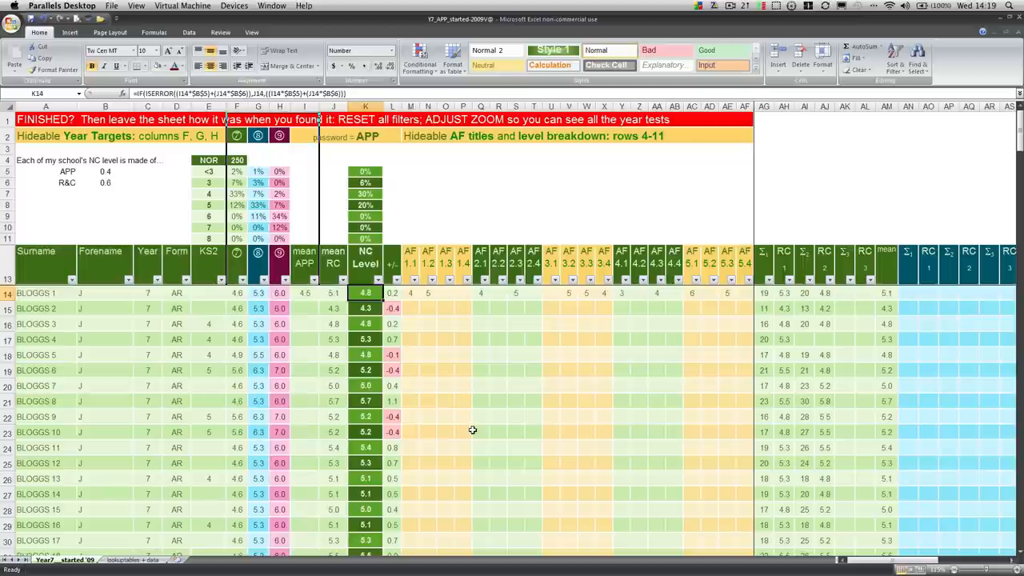